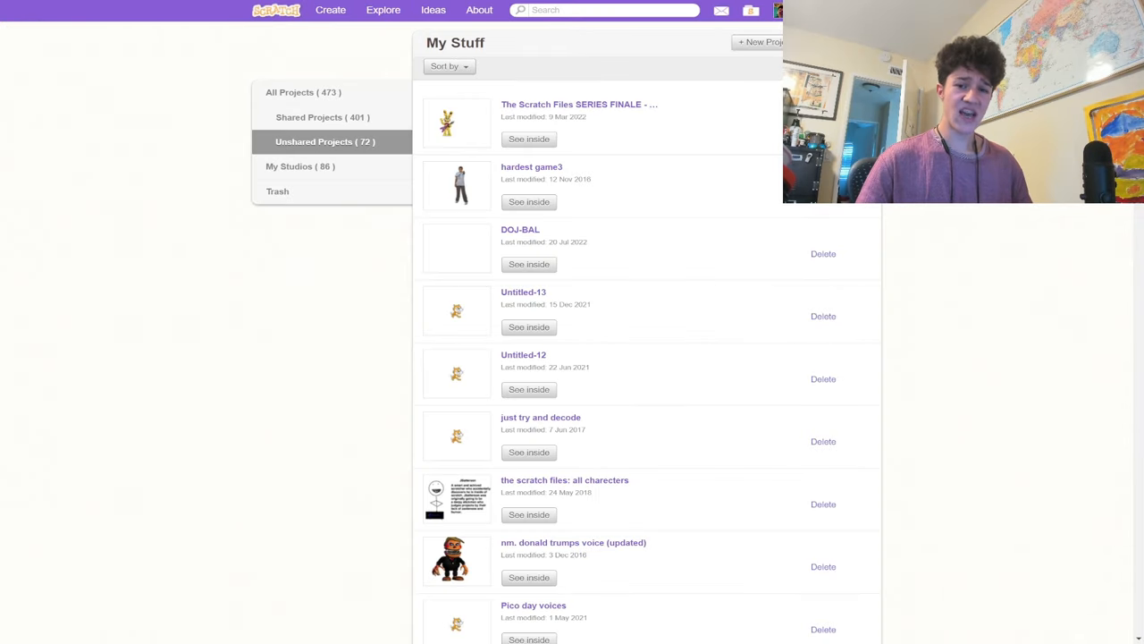
mouse_move(206, 376)
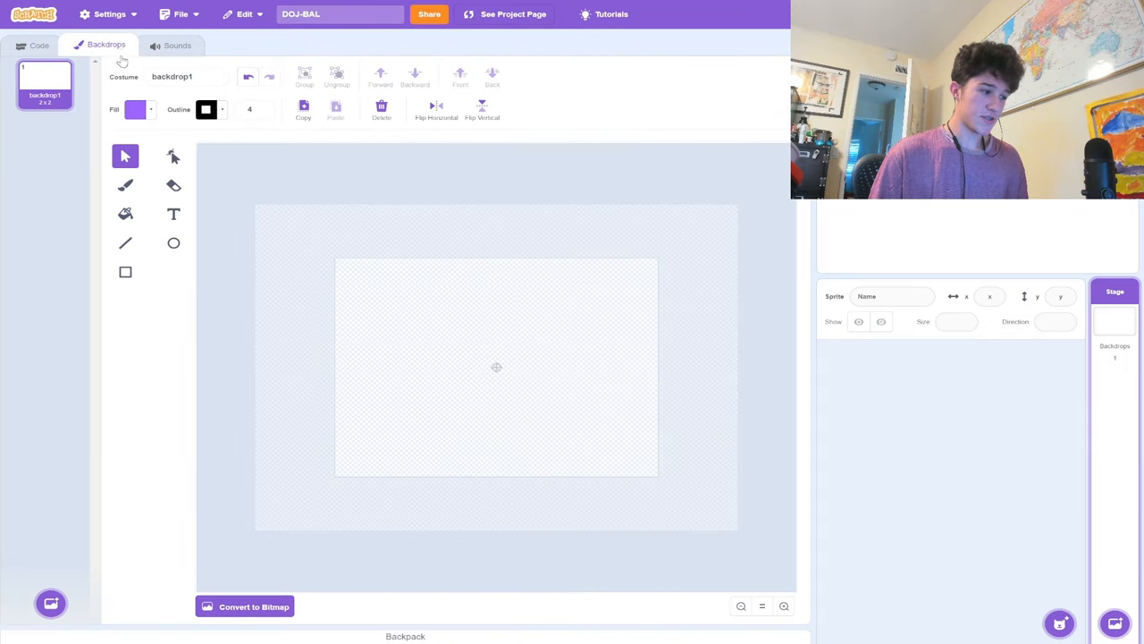
Leave DOJ-BAL via its project page and open 'just try and decode' in the editor.
click(177, 44)
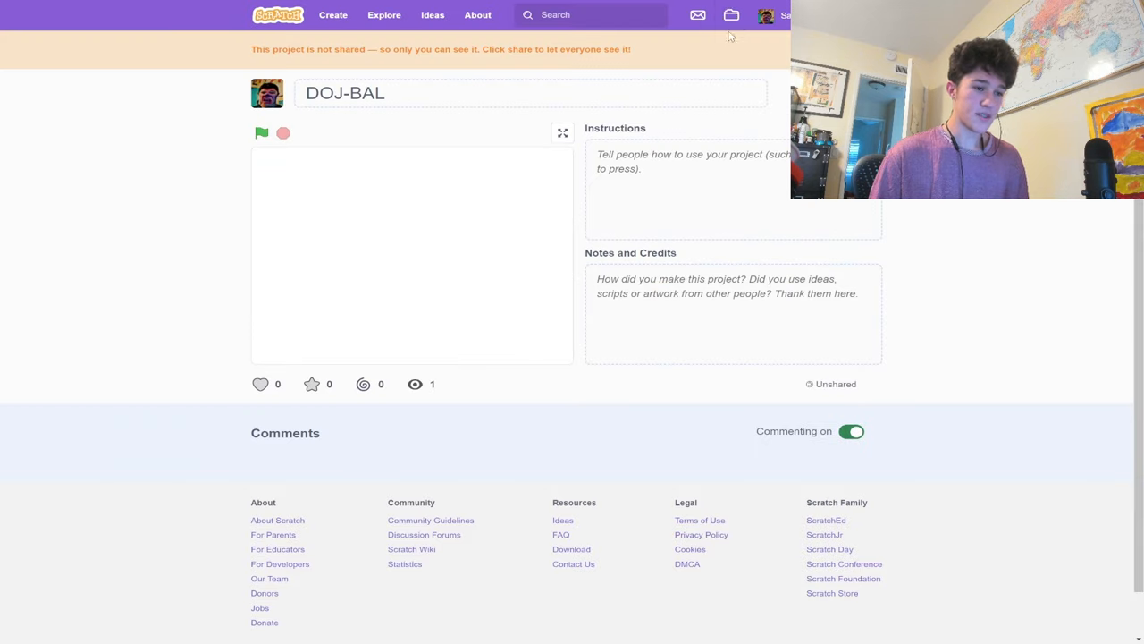
click(731, 14)
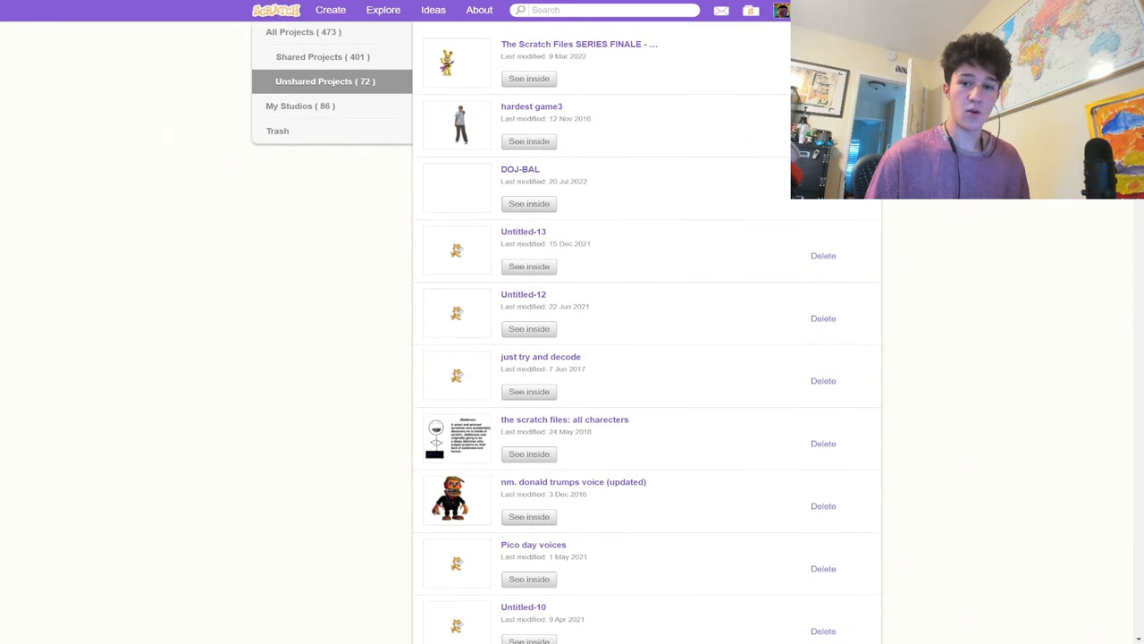
click(540, 356)
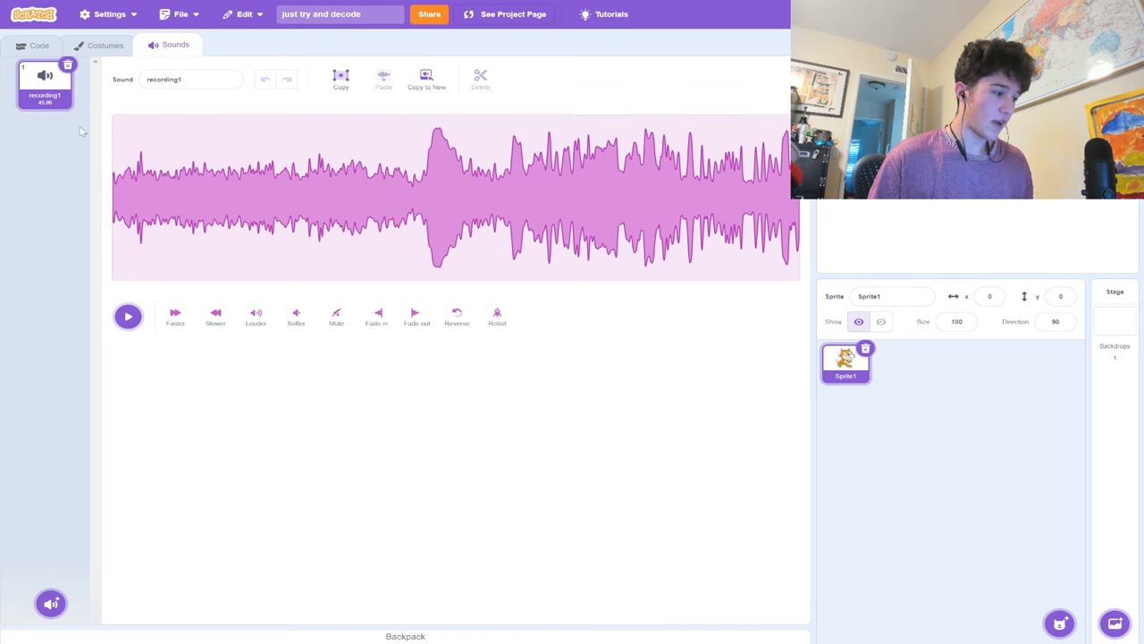
Play the recording1 sound in the Sounds tab, then stop it.
click(127, 315)
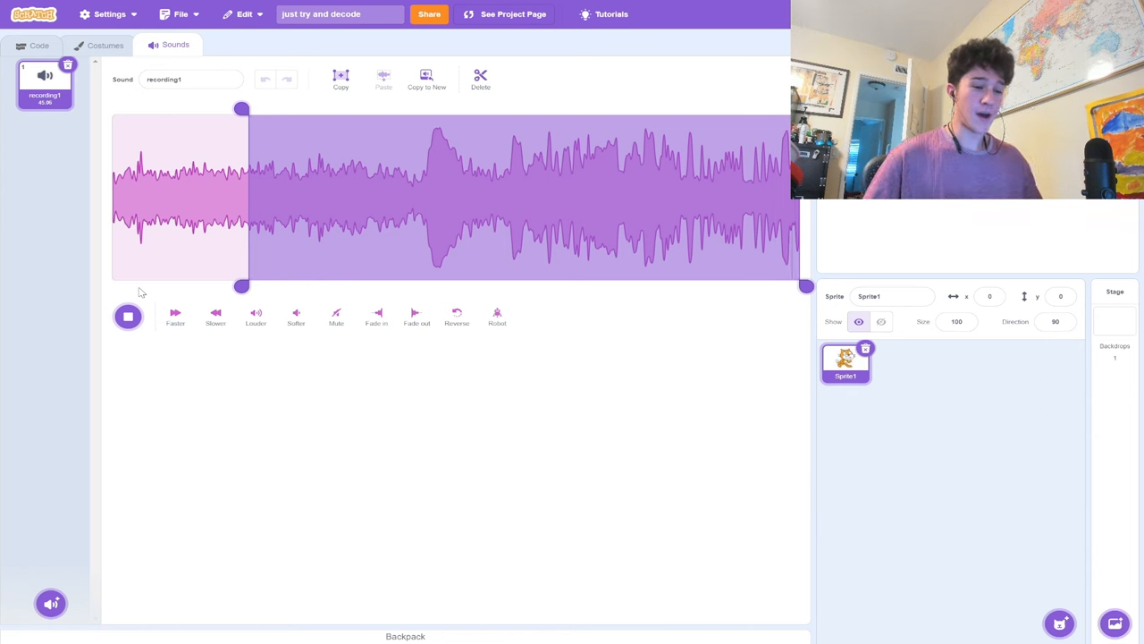
click(128, 315)
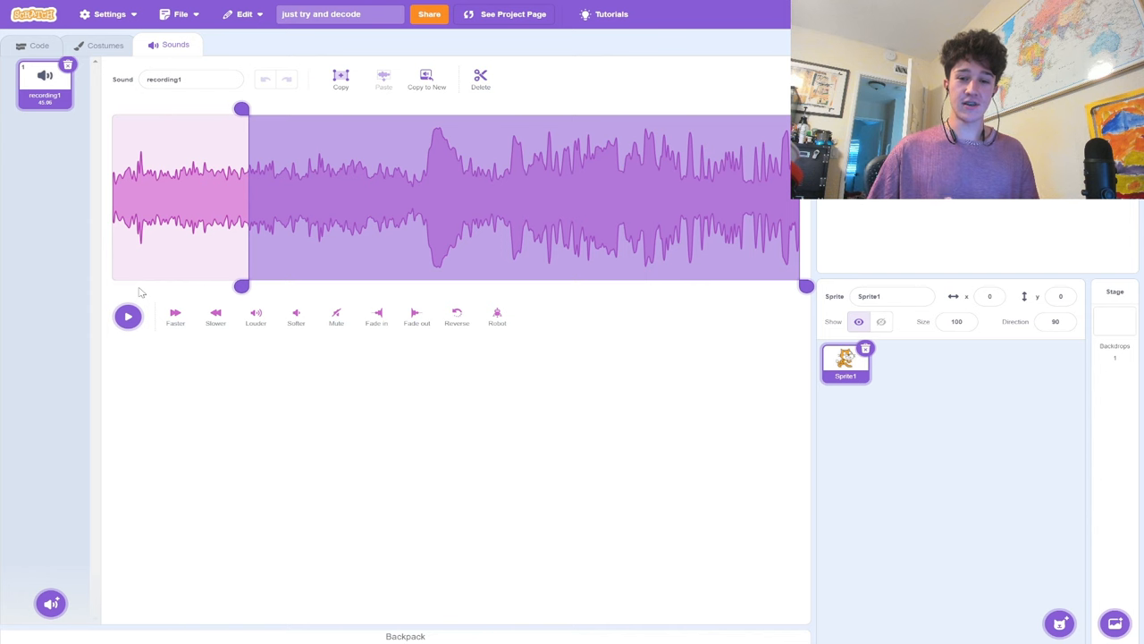
Select a middle stretch of recording1's waveform and play only that part.
drag(241, 197, 657, 196)
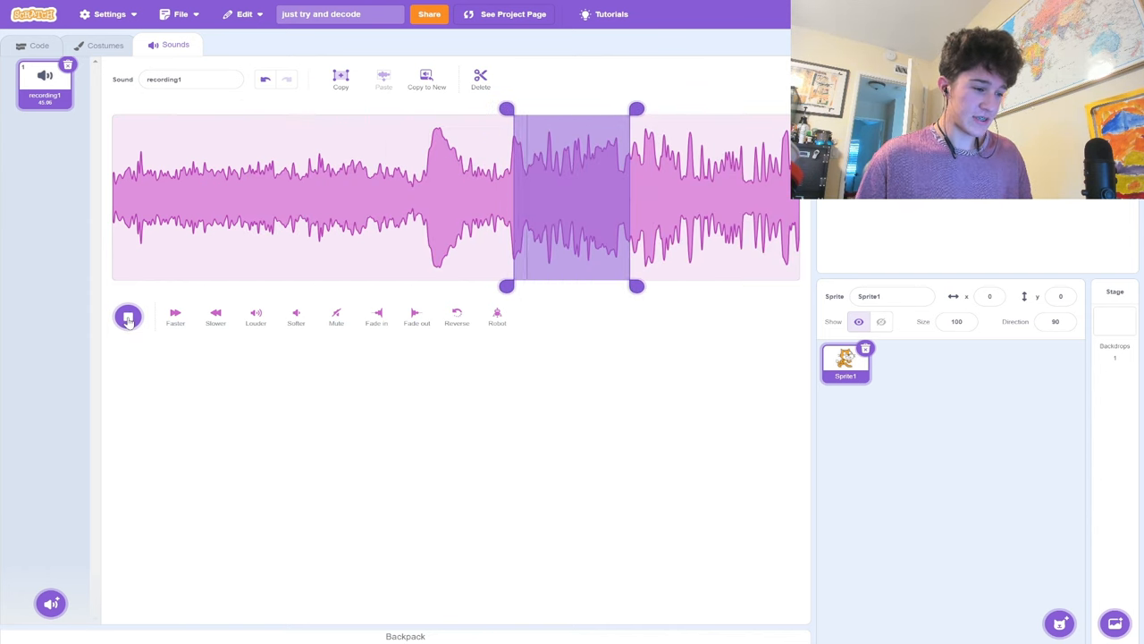
click(127, 317)
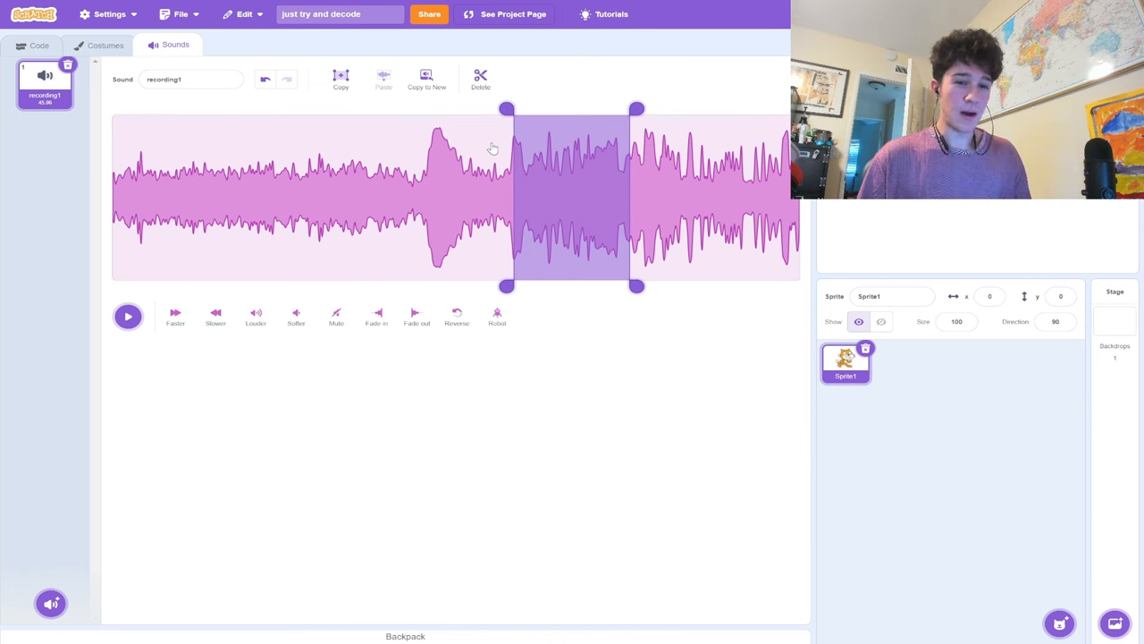
mouse_move(482, 251)
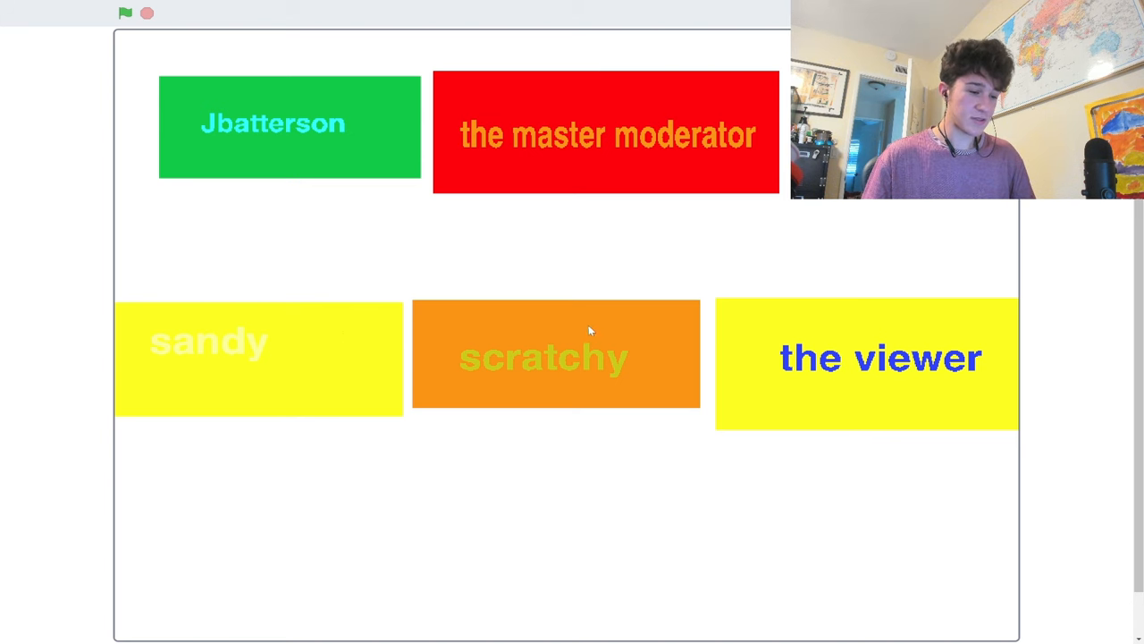
mouse_move(829, 413)
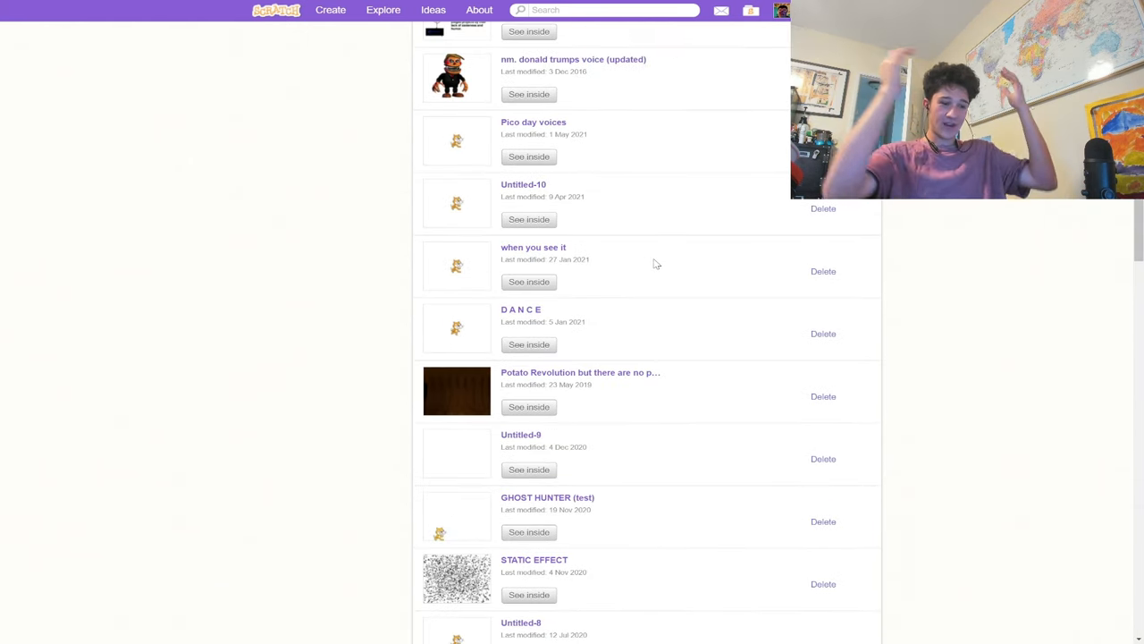
Open the 'nm. donald trumps voice (updated)' project page and show its stage full screen.
click(573, 59)
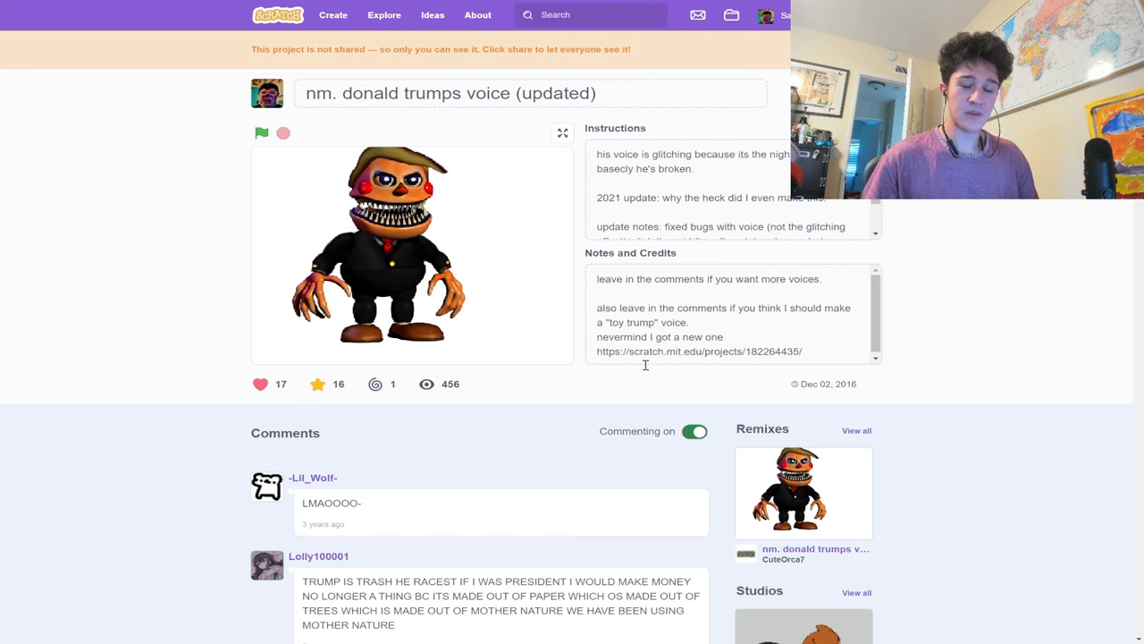
mouse_move(641, 364)
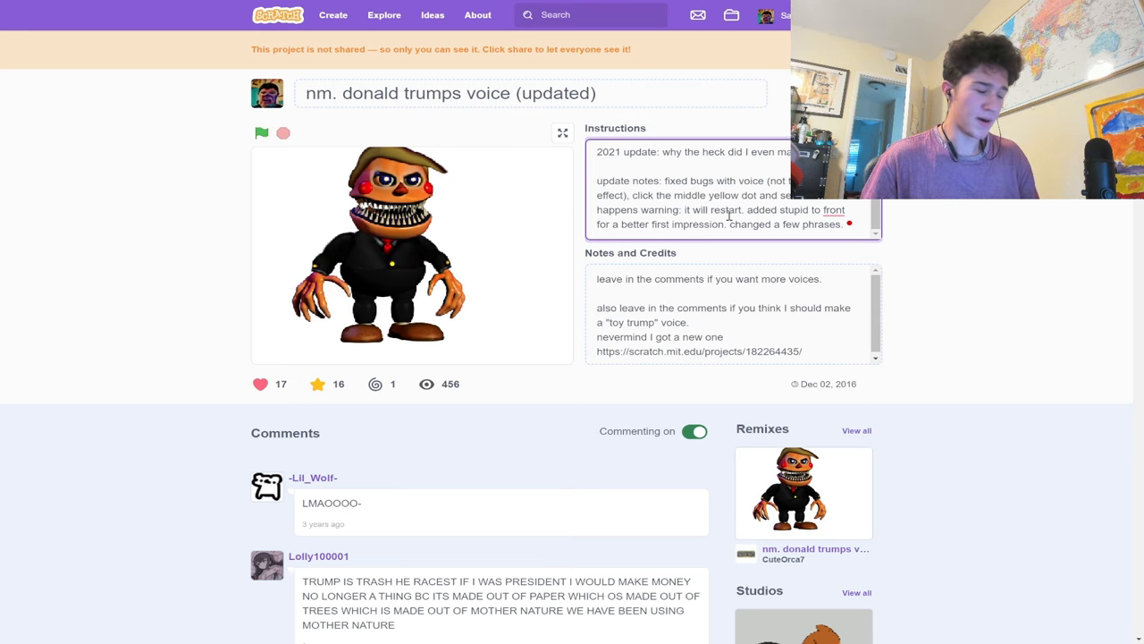
click(562, 132)
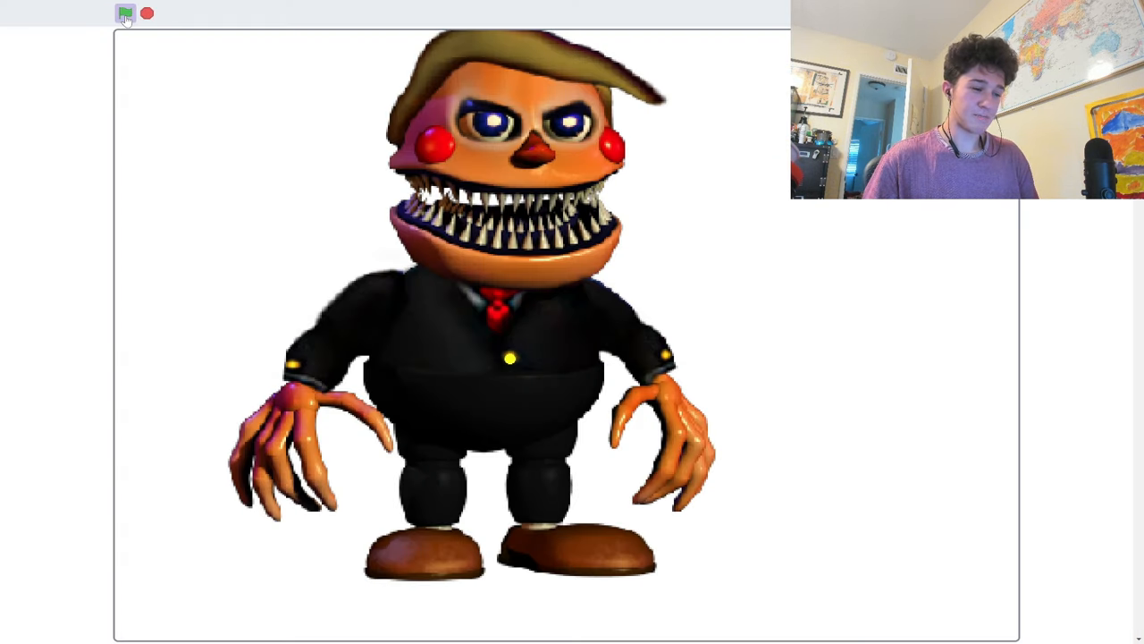
Start the voice project running with the green flag in full-screen mode.
click(125, 14)
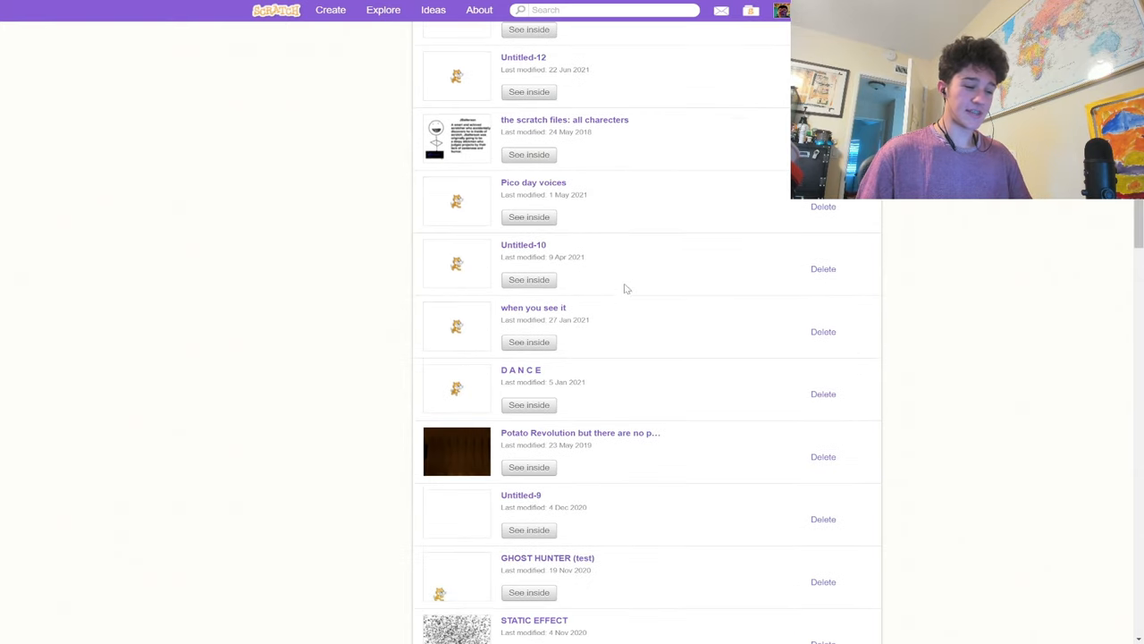
Scroll to the Spooky's jumpscare mansion project and show its stage full screen.
scroll(down, 3)
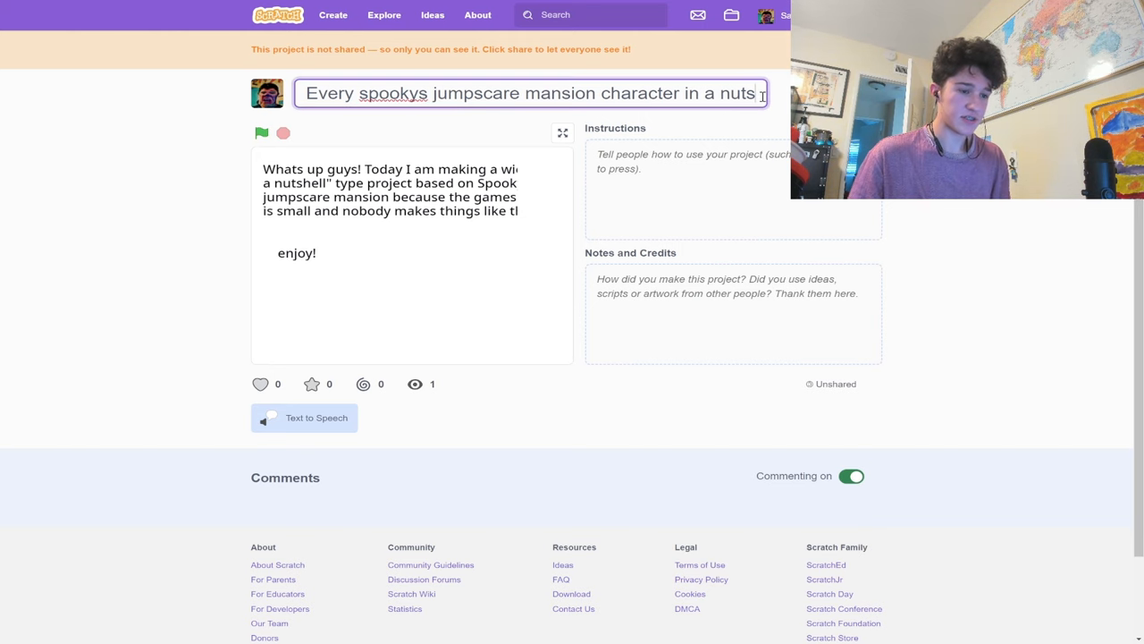
click(562, 132)
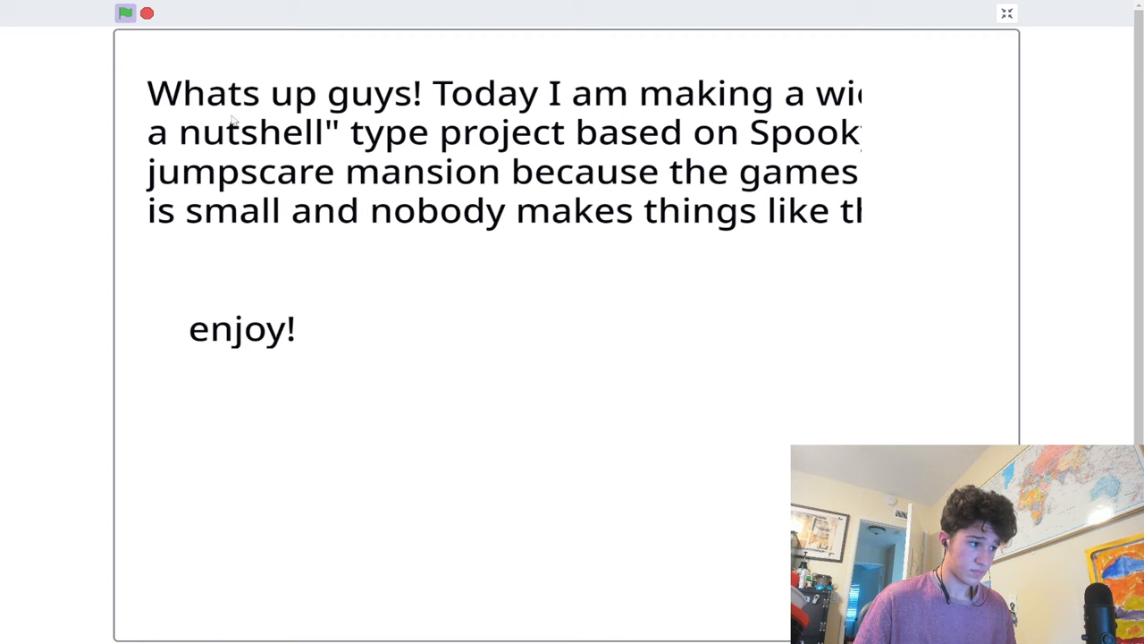
mouse_move(389, 200)
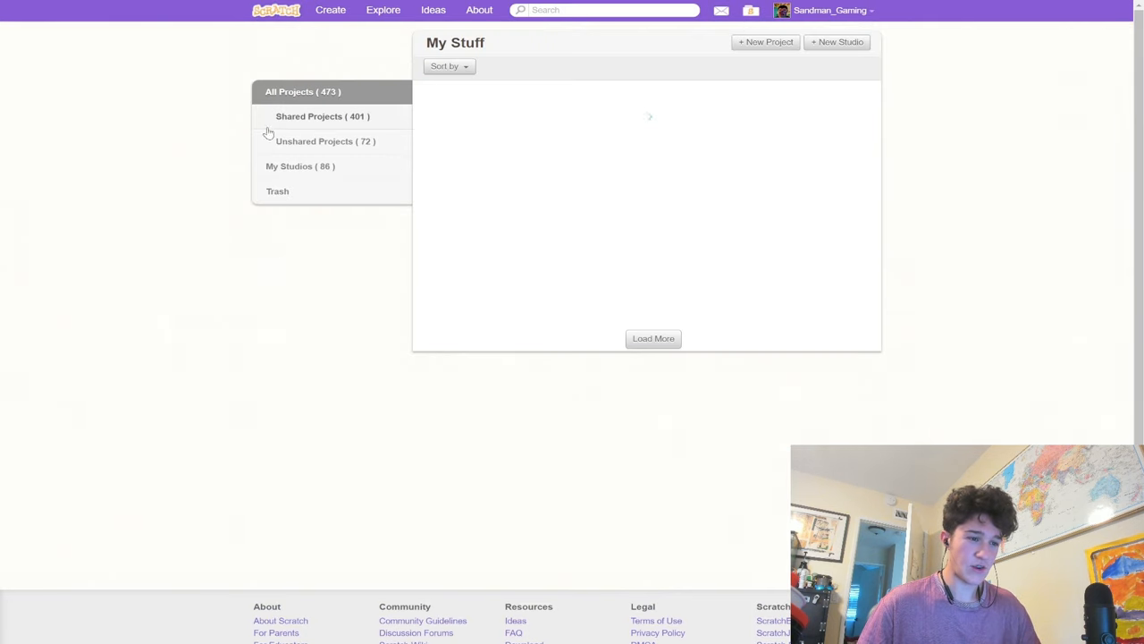
Filter to Unshared Projects and view the UCN easter egg project full screen.
click(325, 141)
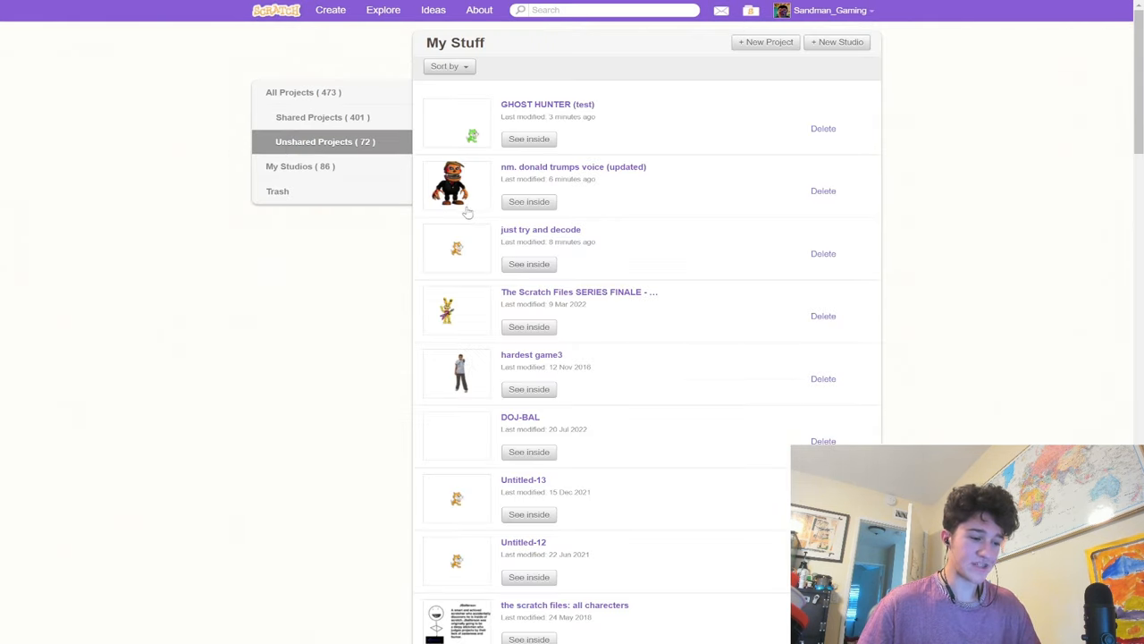
scroll(down, 3)
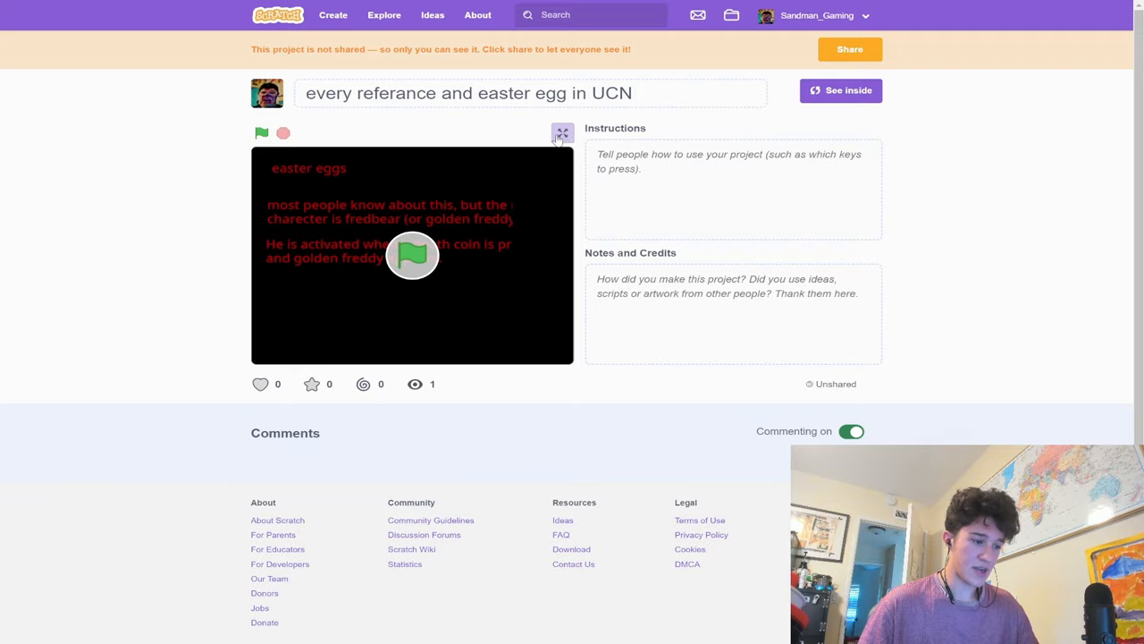
click(560, 131)
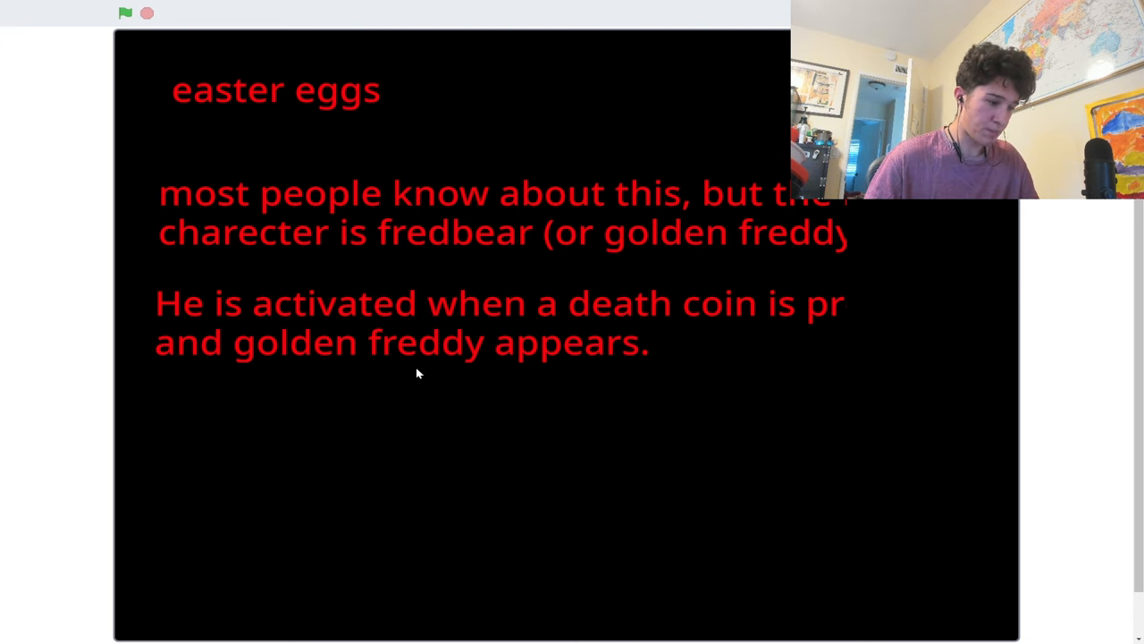
mouse_move(879, 349)
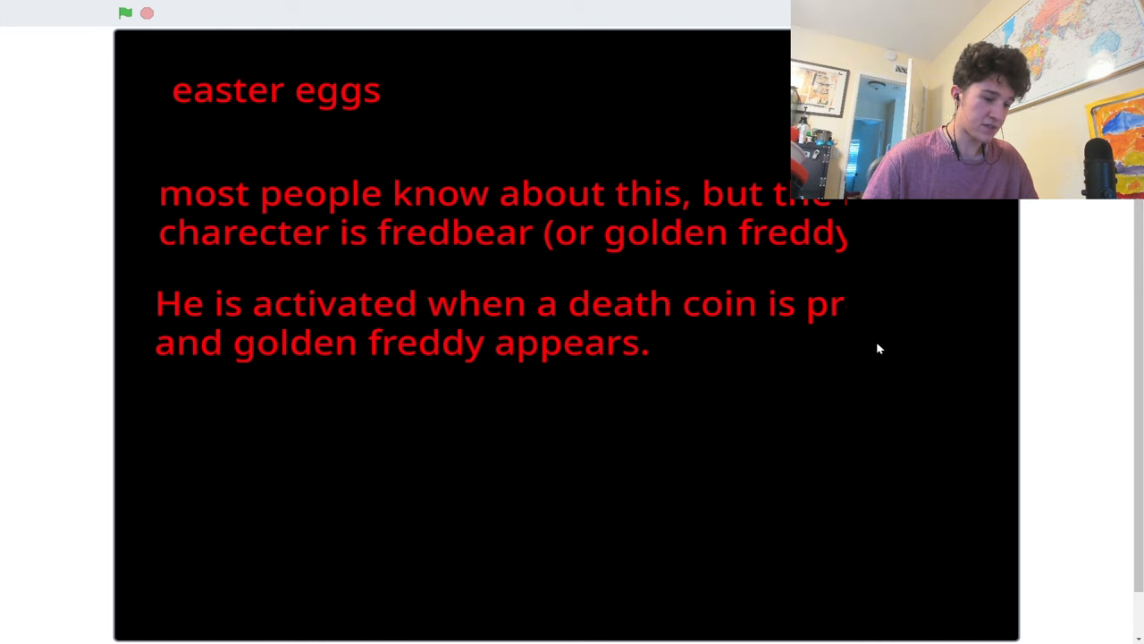
mouse_move(898, 400)
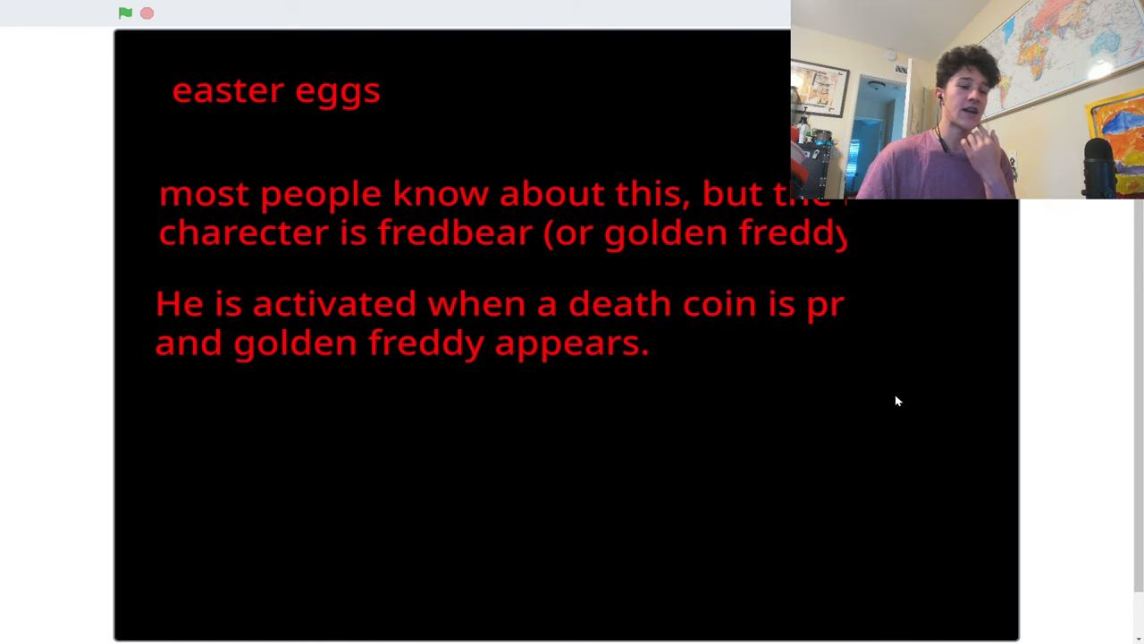
mouse_move(505, 445)
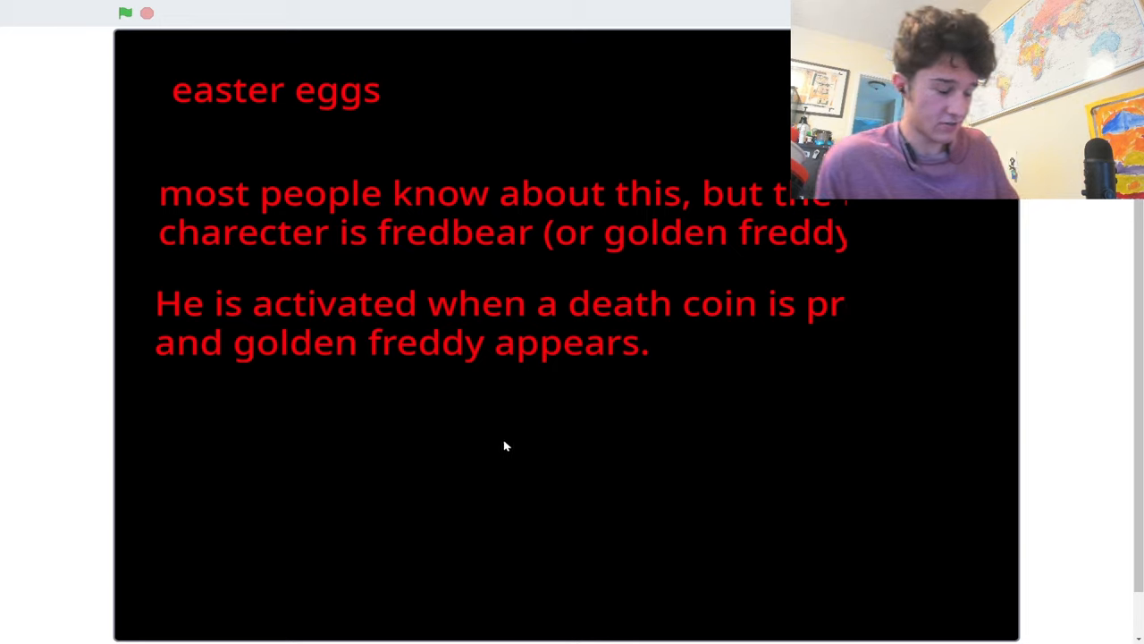
mouse_move(521, 400)
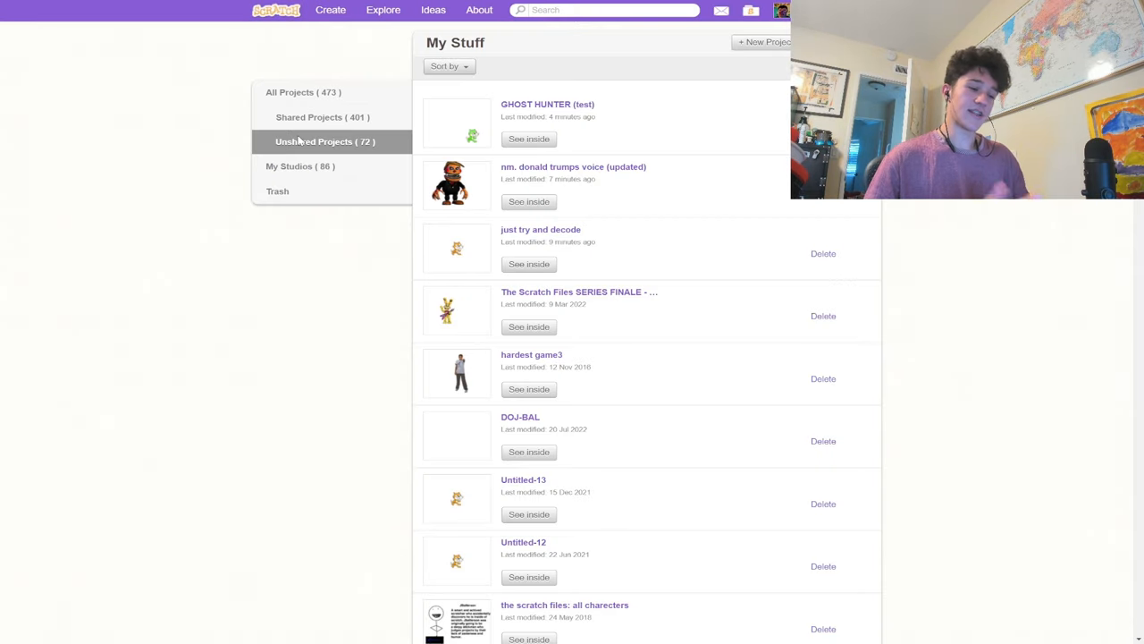
Run the table-based CRAYONS project, then leave its costume editor.
scroll(down, 3)
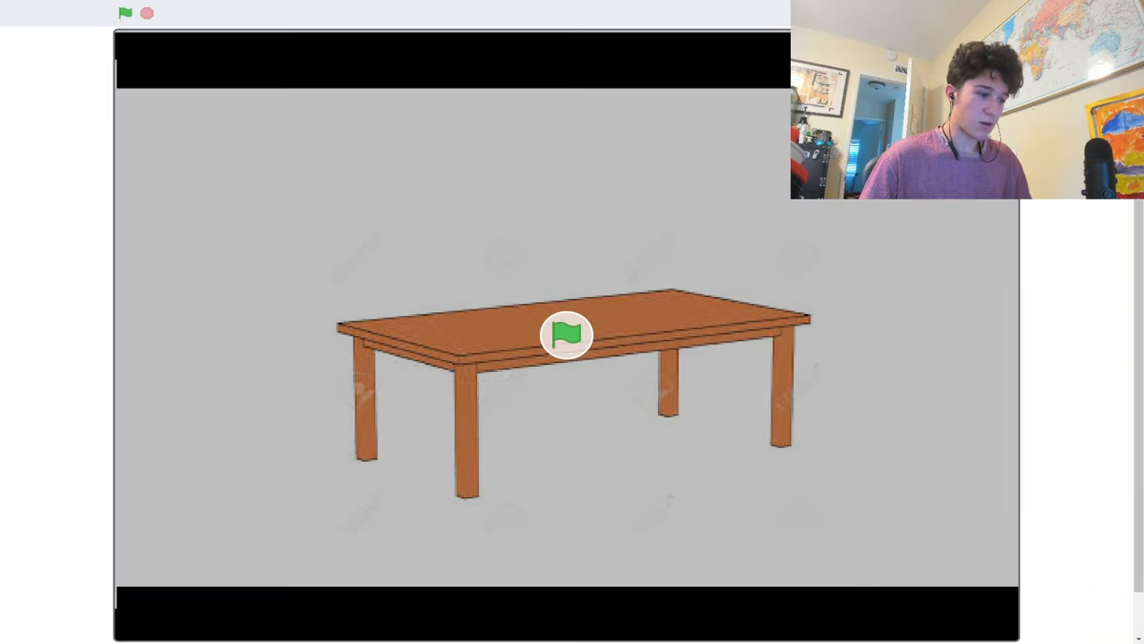
mouse_move(567, 138)
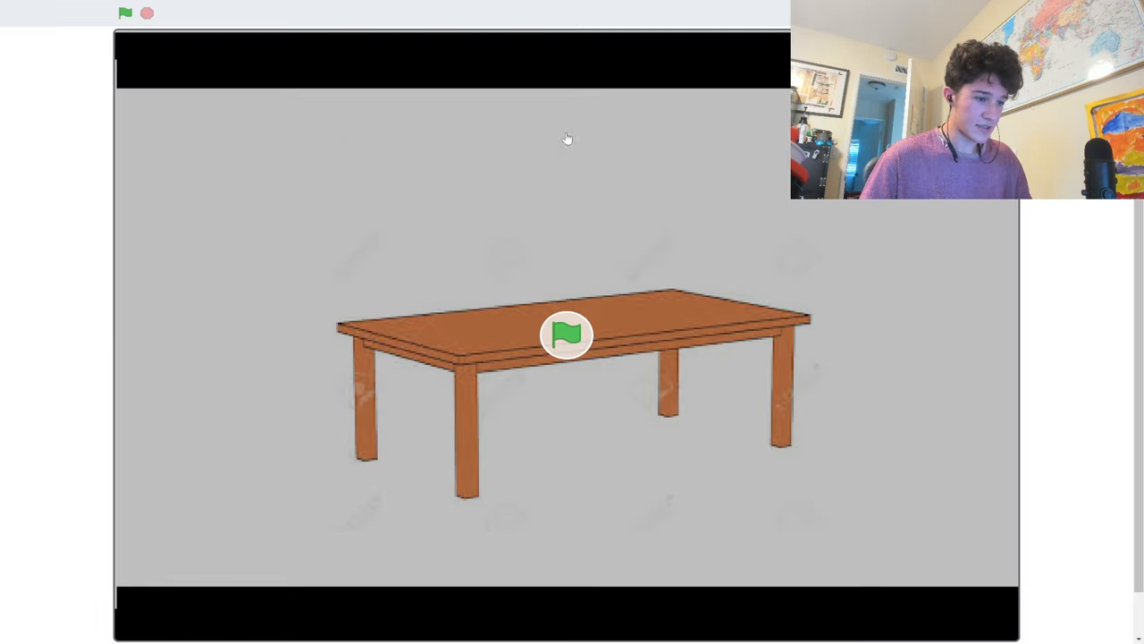
click(125, 12)
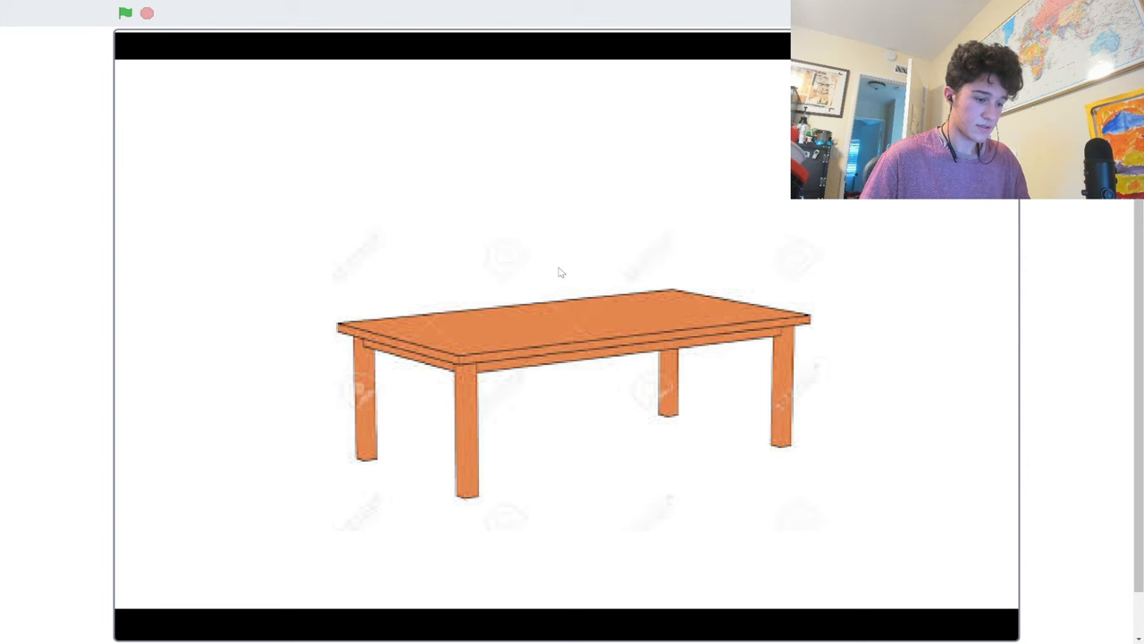
mouse_move(588, 262)
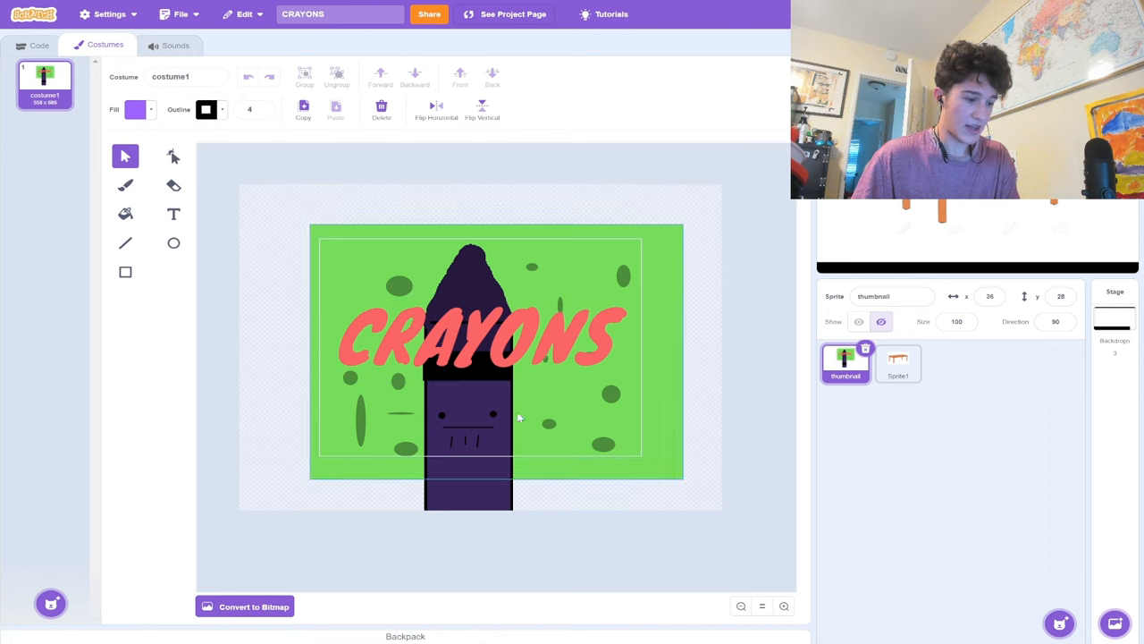
click(505, 14)
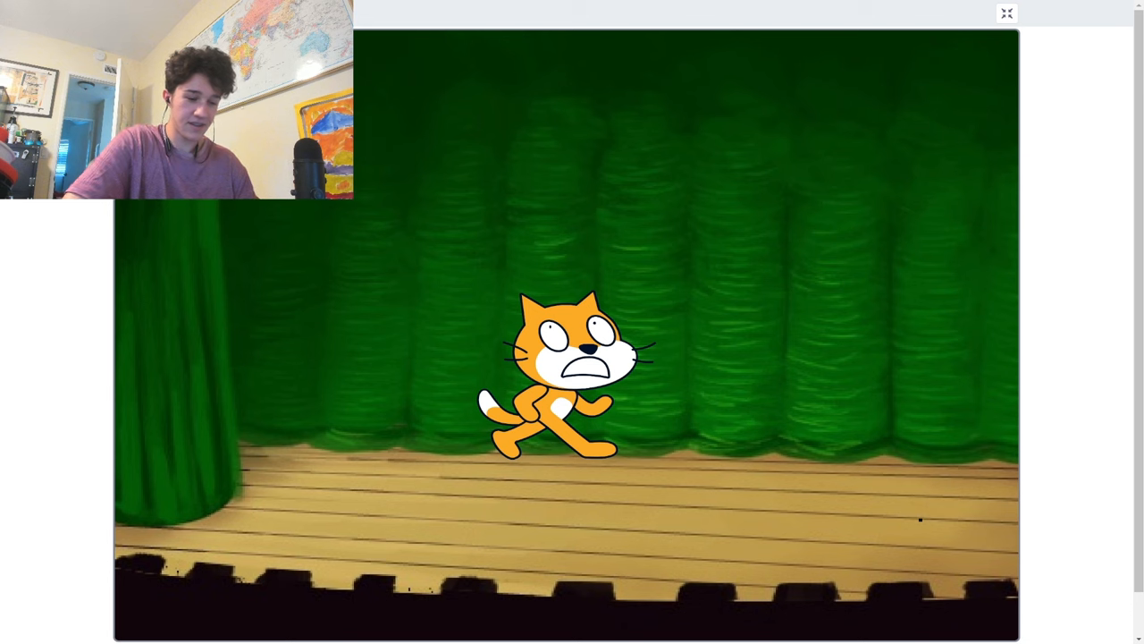
Leave the cat-on-stage project to return toward My Stuff.
click(1007, 12)
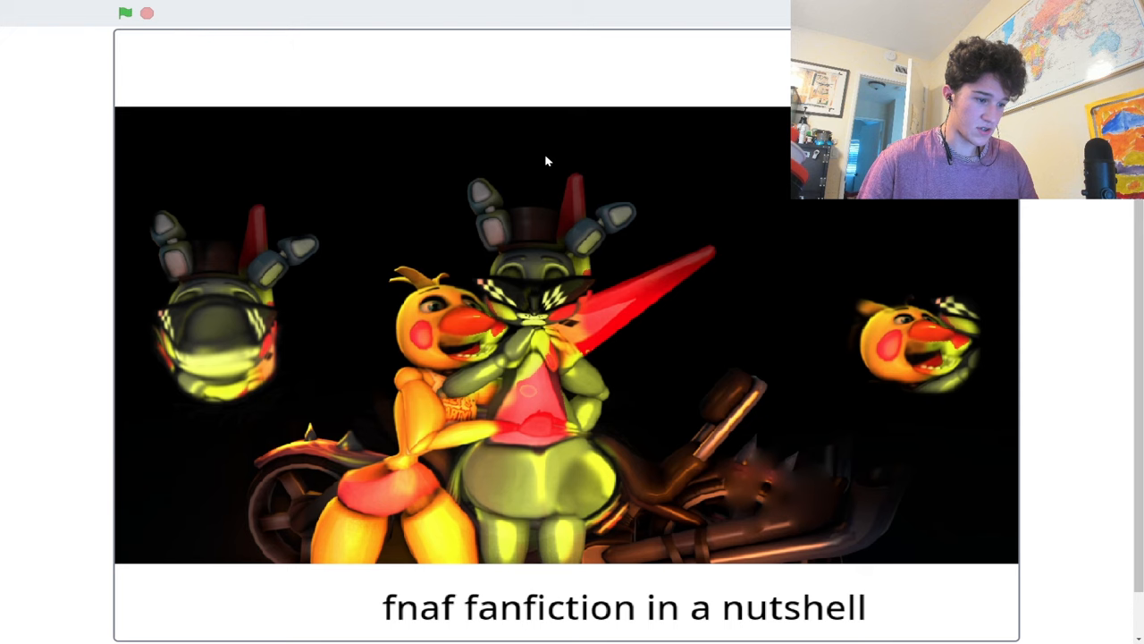
mouse_move(998, 276)
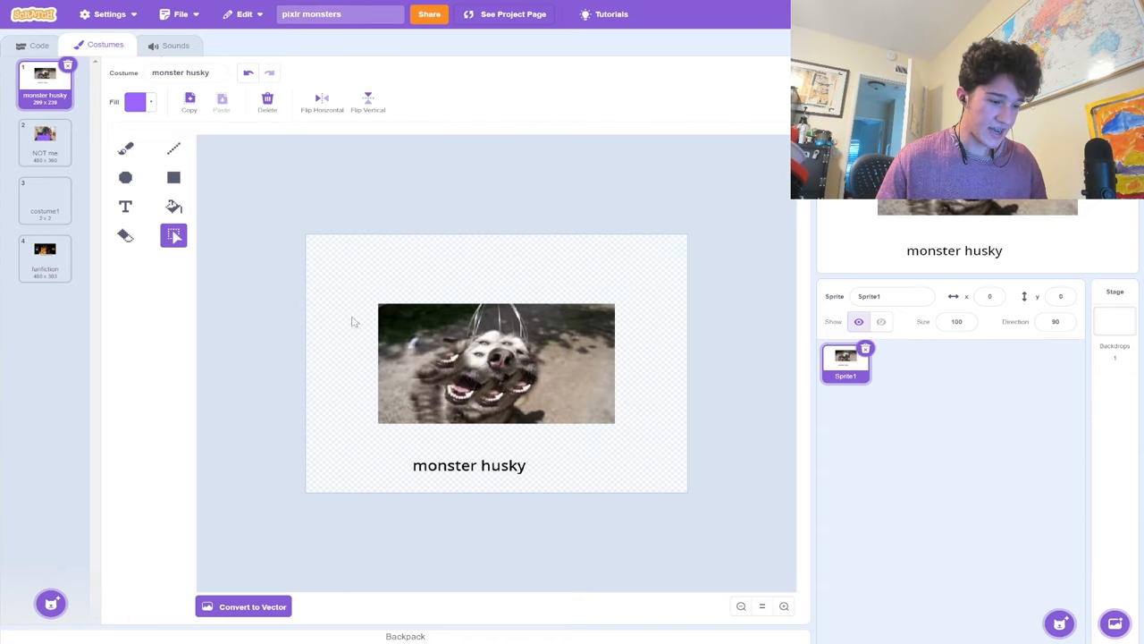
View the 'NOT me' costume in pixlr monsters, then leave its editor for My Stuff.
click(45, 143)
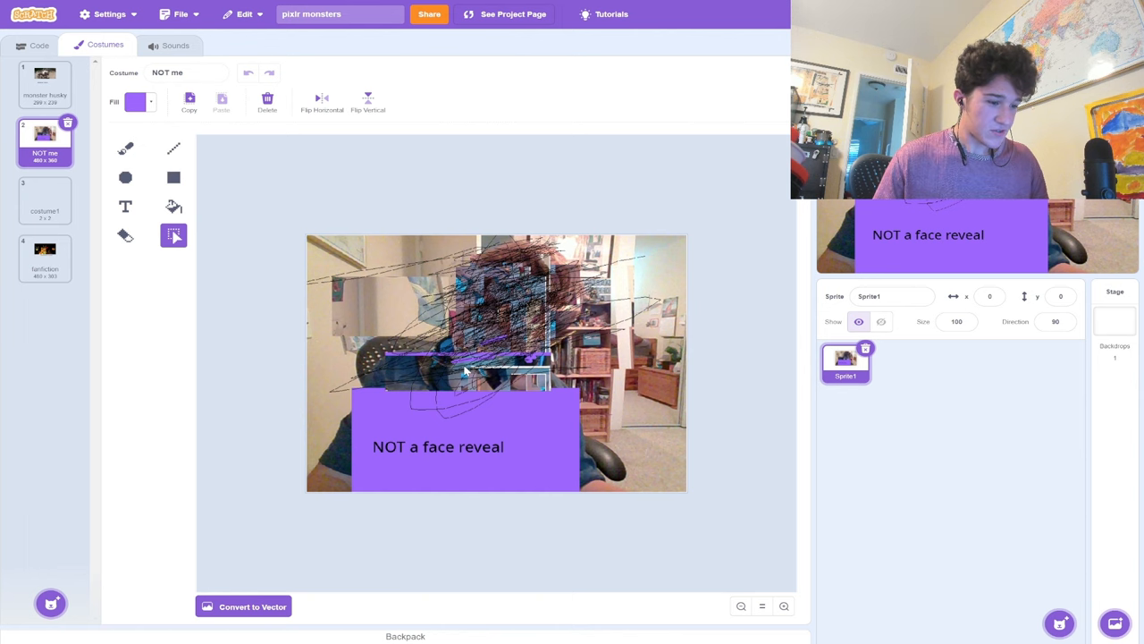
mouse_move(478, 351)
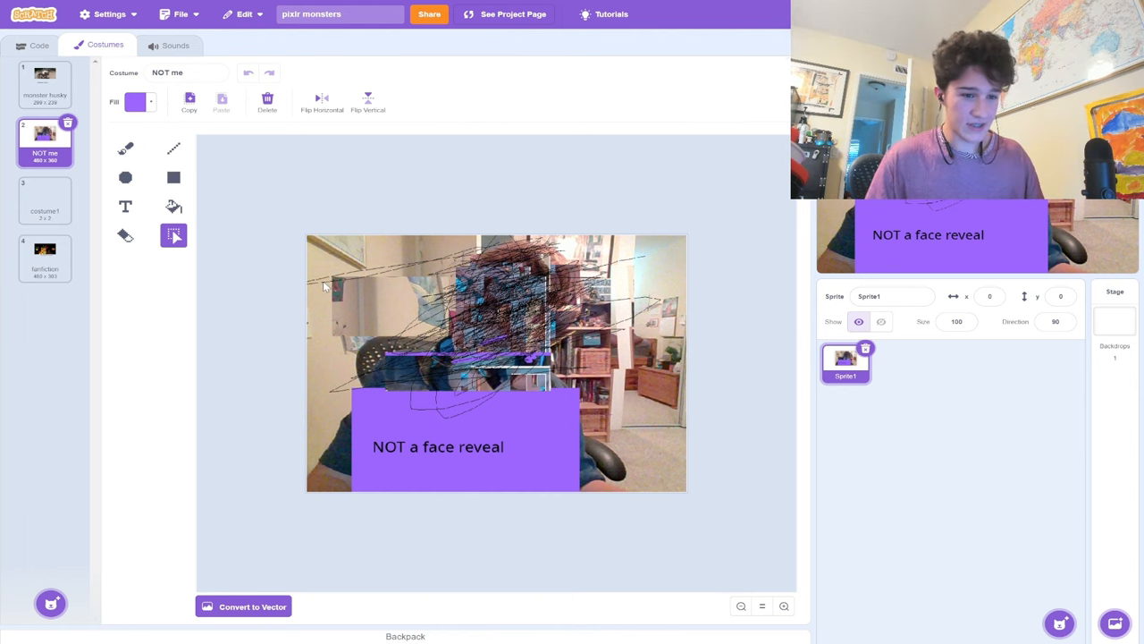
click(514, 14)
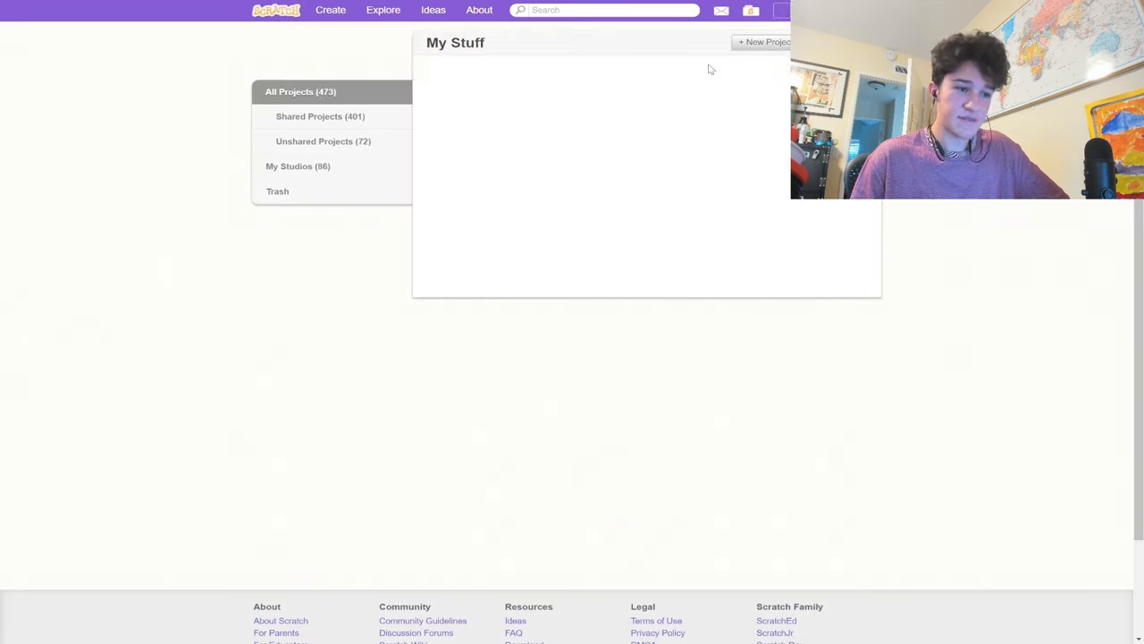
Filter to Unshared Projects and run megalovania dummy remix full screen from the green flag.
click(323, 141)
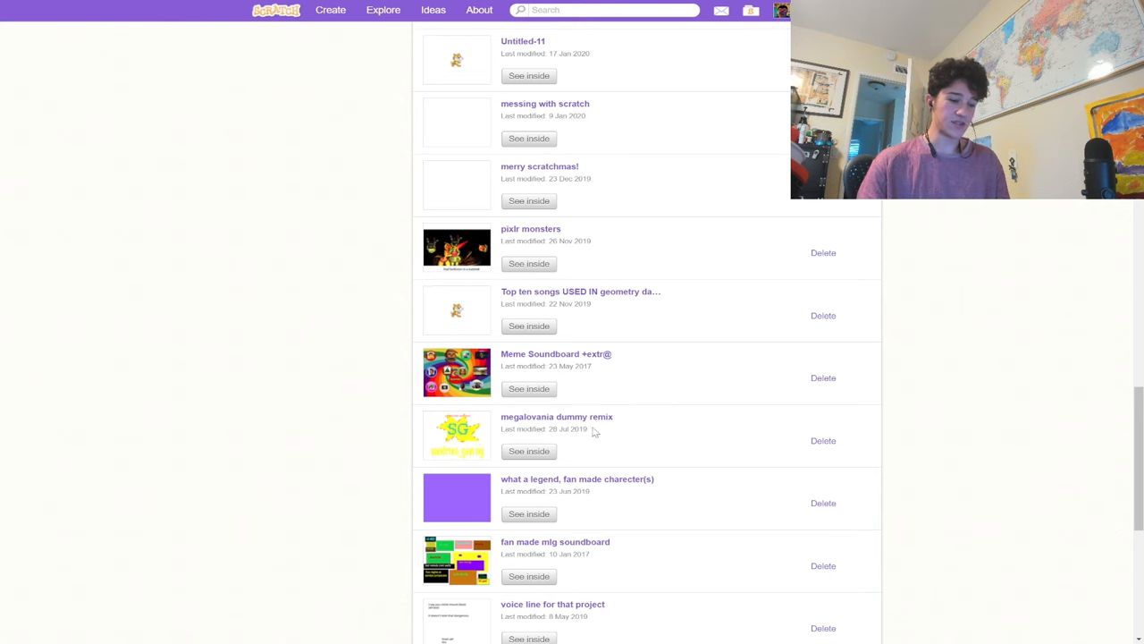
click(528, 451)
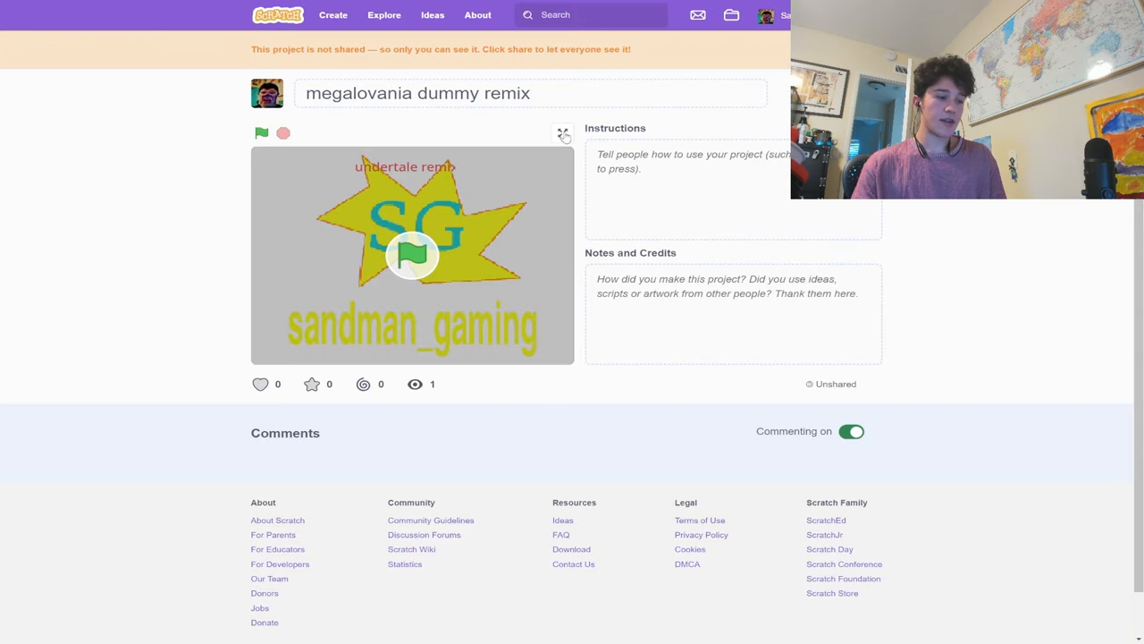
click(563, 132)
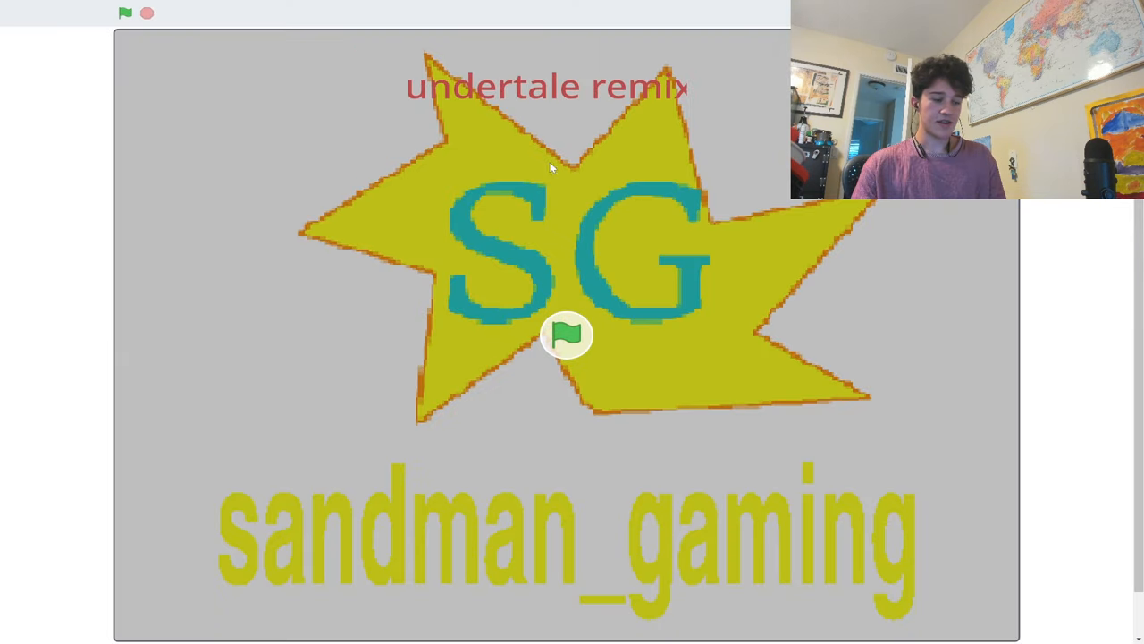
click(125, 12)
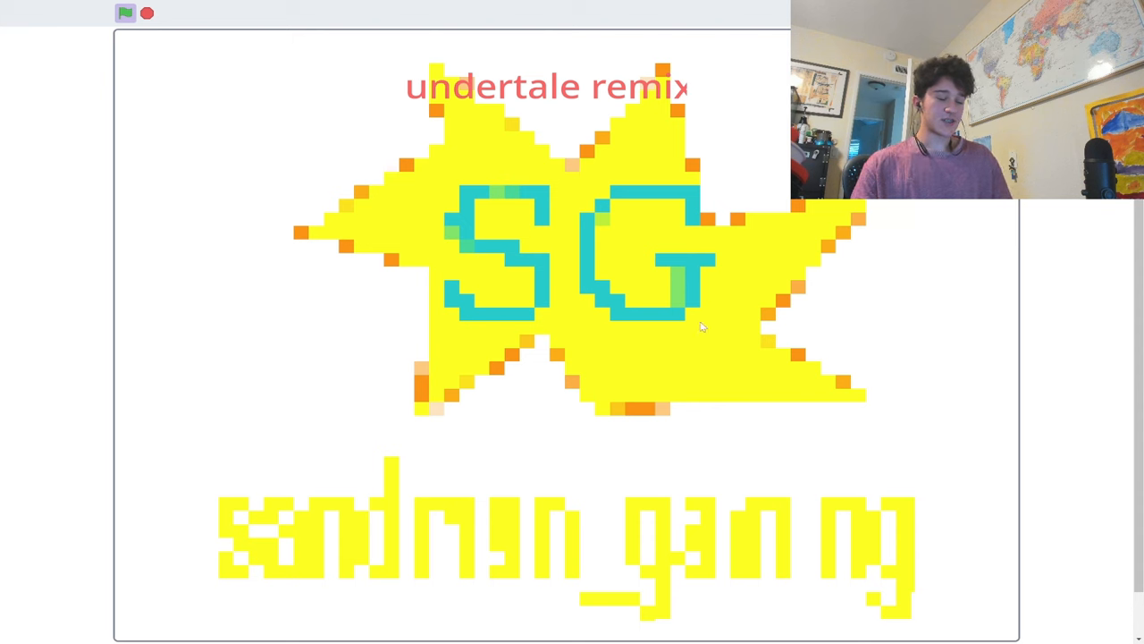
mouse_move(465, 104)
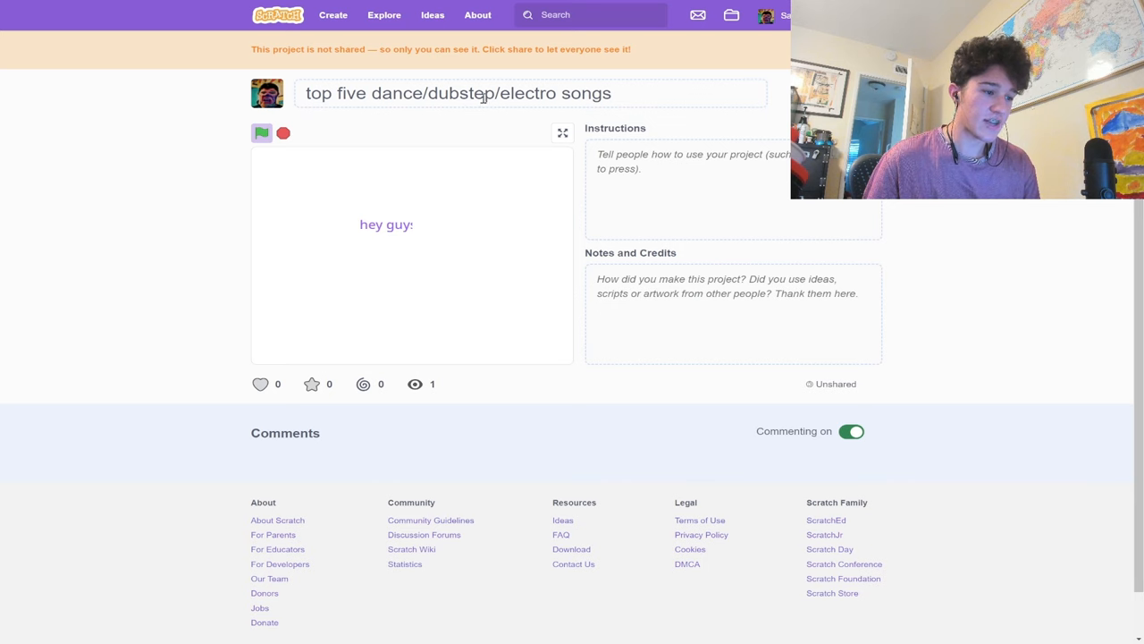
Play the top five dance/dubstep/electro songs project full screen, then return to the unshared list.
click(562, 133)
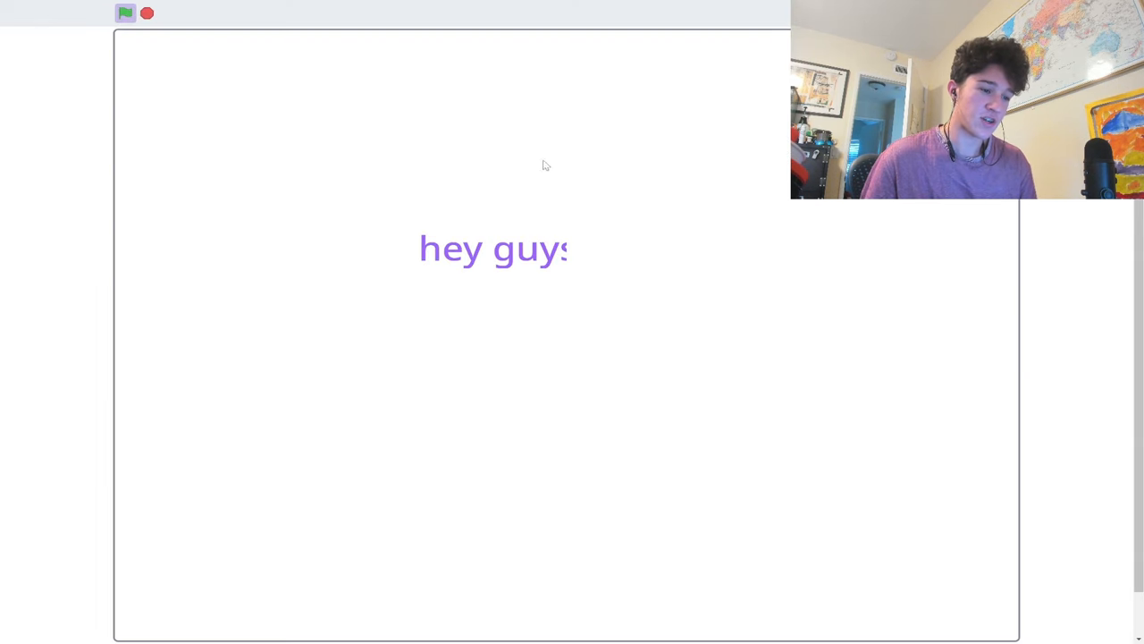
mouse_move(590, 260)
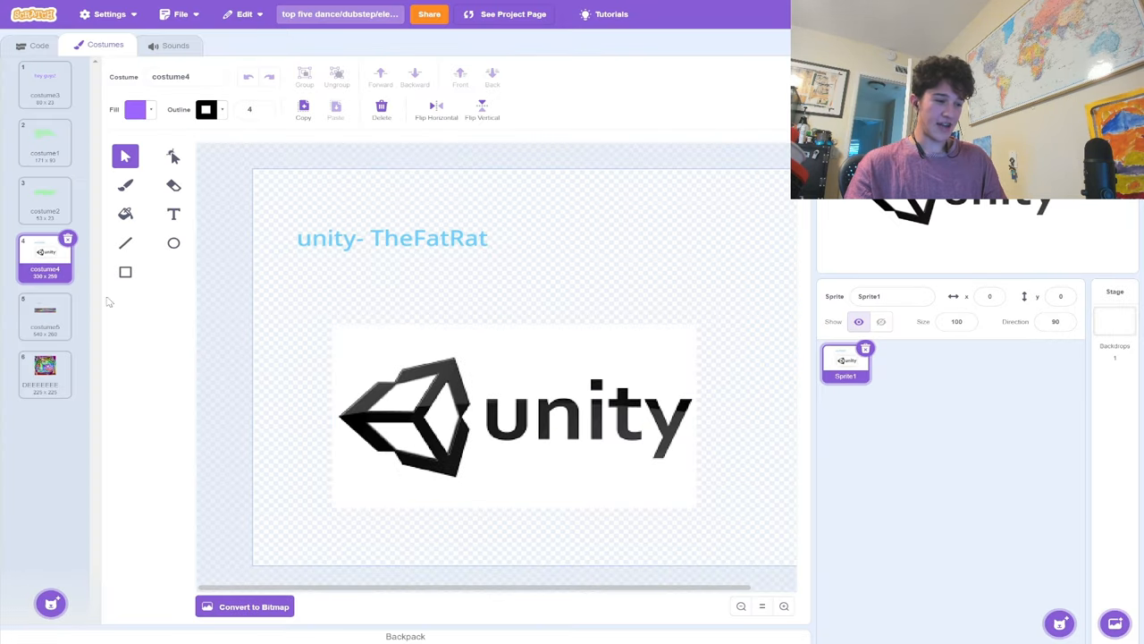
click(45, 313)
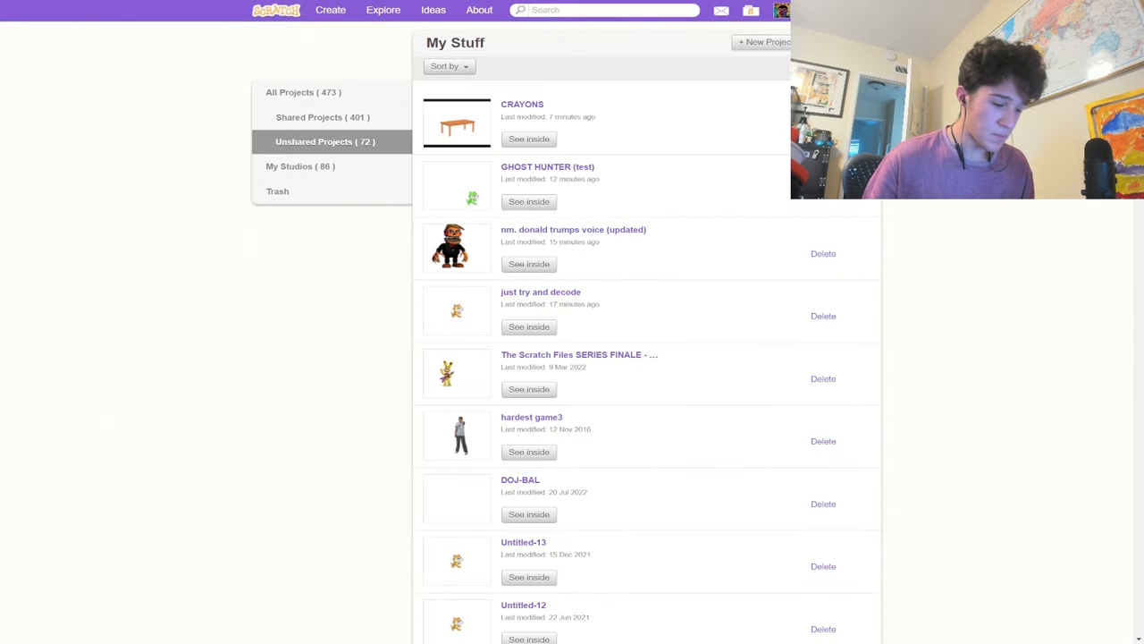
mouse_move(237, 627)
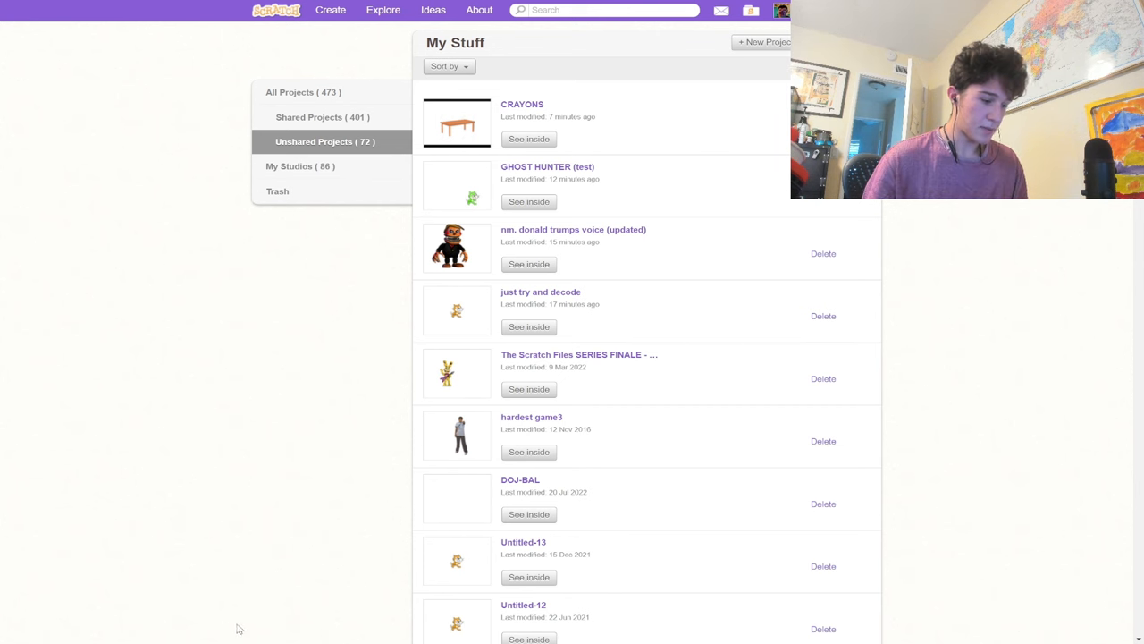
Scroll down the Unshared Projects list toward the come on guys project.
scroll(down, 3)
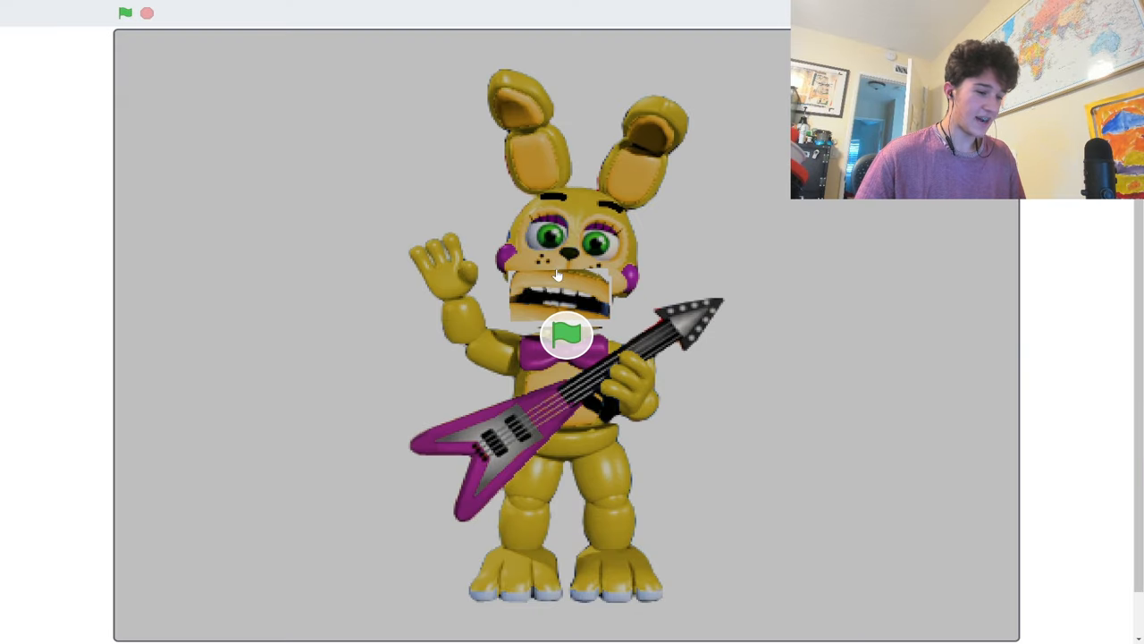
mouse_move(726, 221)
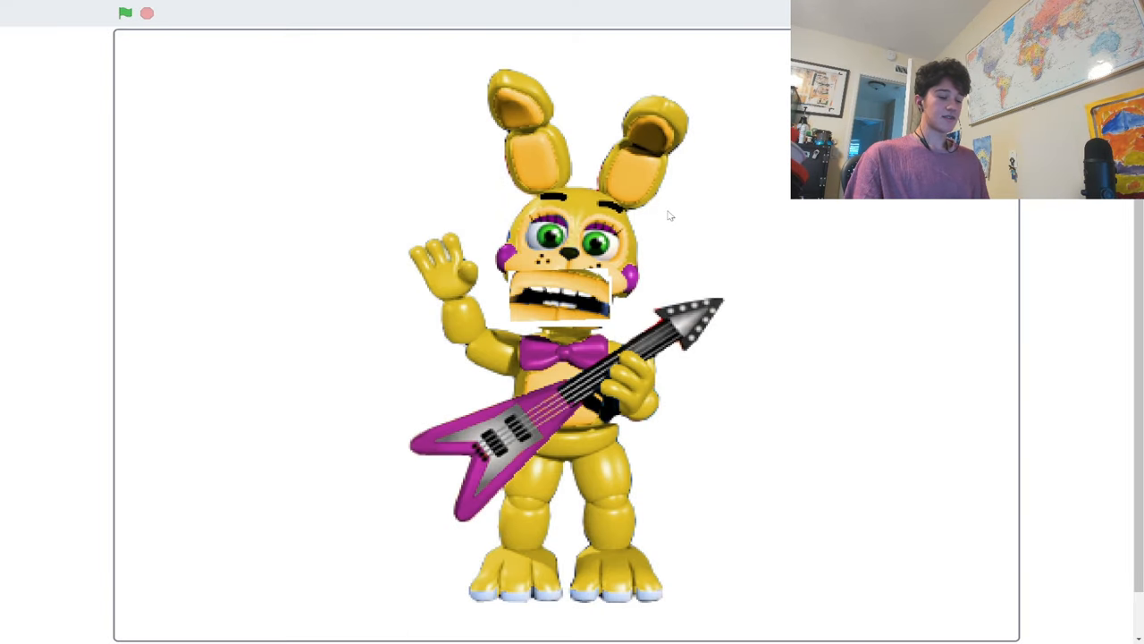
mouse_move(505, 463)
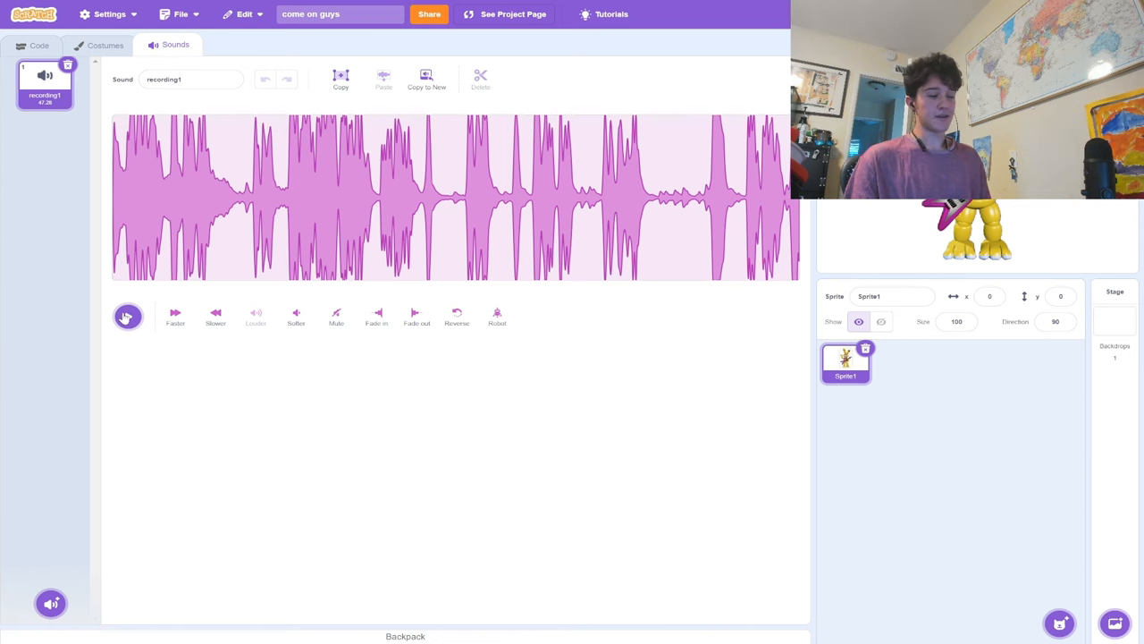
Play the recording1 sound in the come on guys sound editor.
click(127, 316)
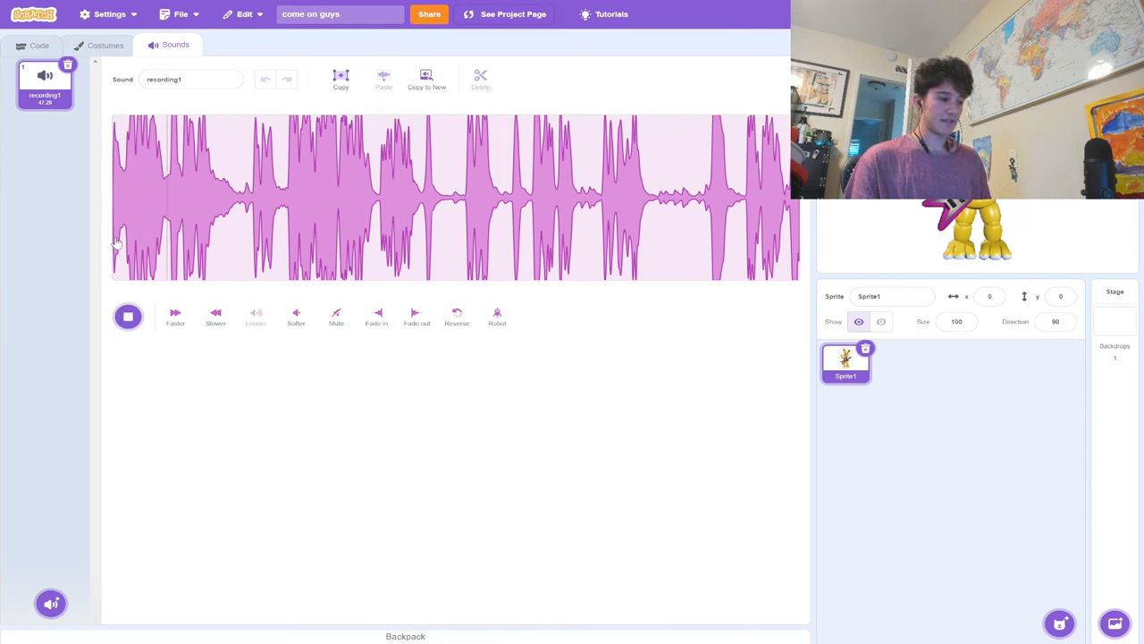
mouse_move(134, 228)
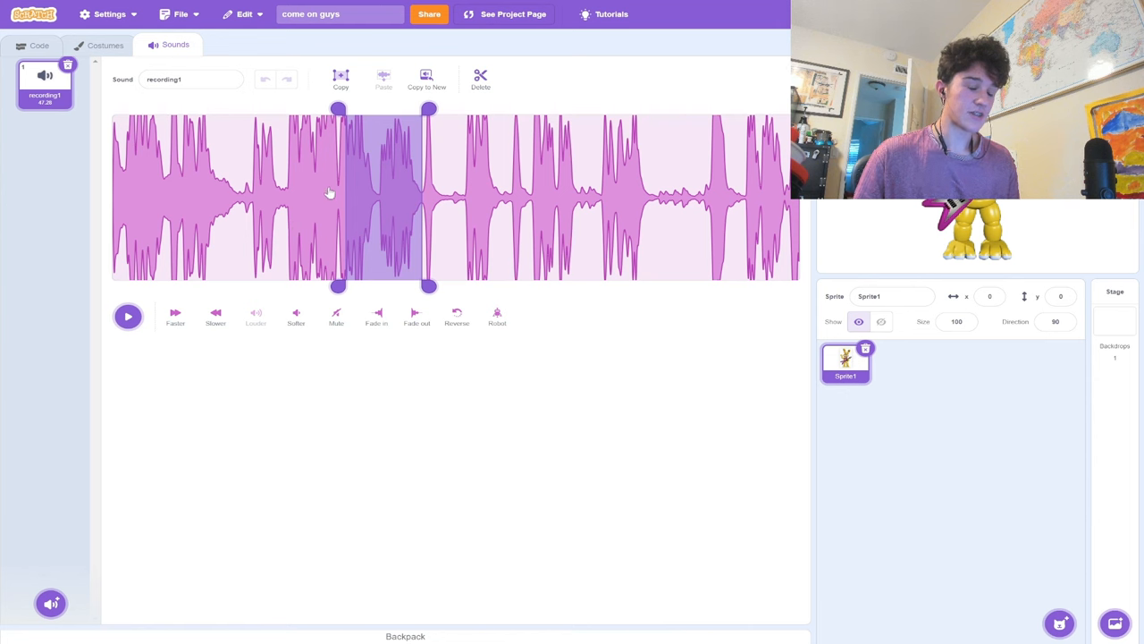
mouse_move(354, 265)
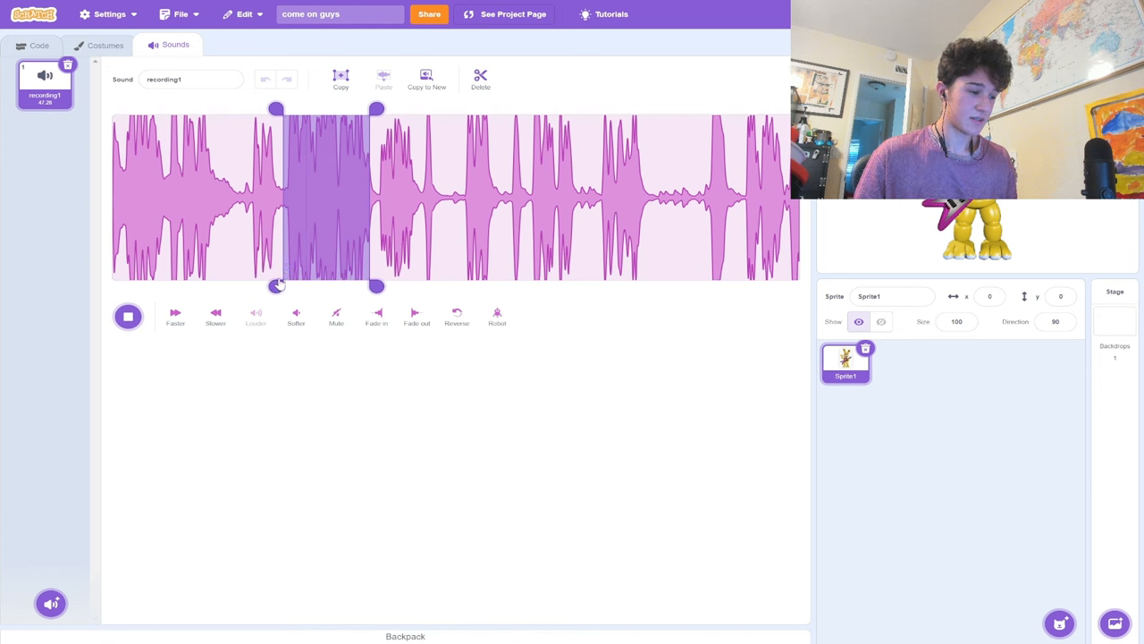
Preview the opening stretch of recording1, stop it, and leave the editor for My Stuff.
click(128, 315)
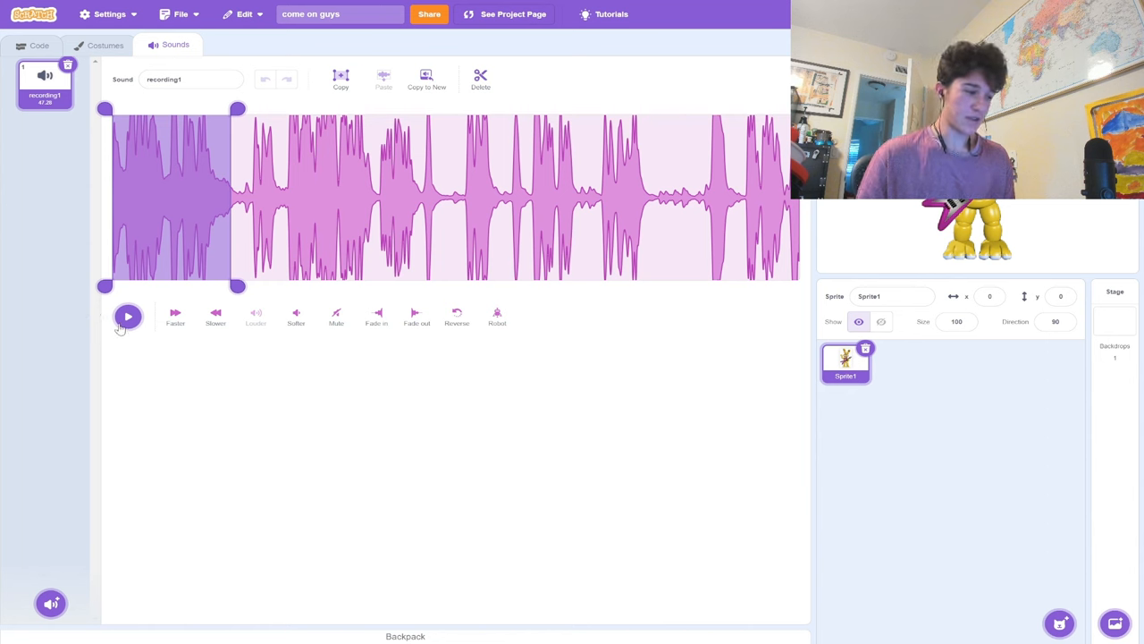
click(128, 316)
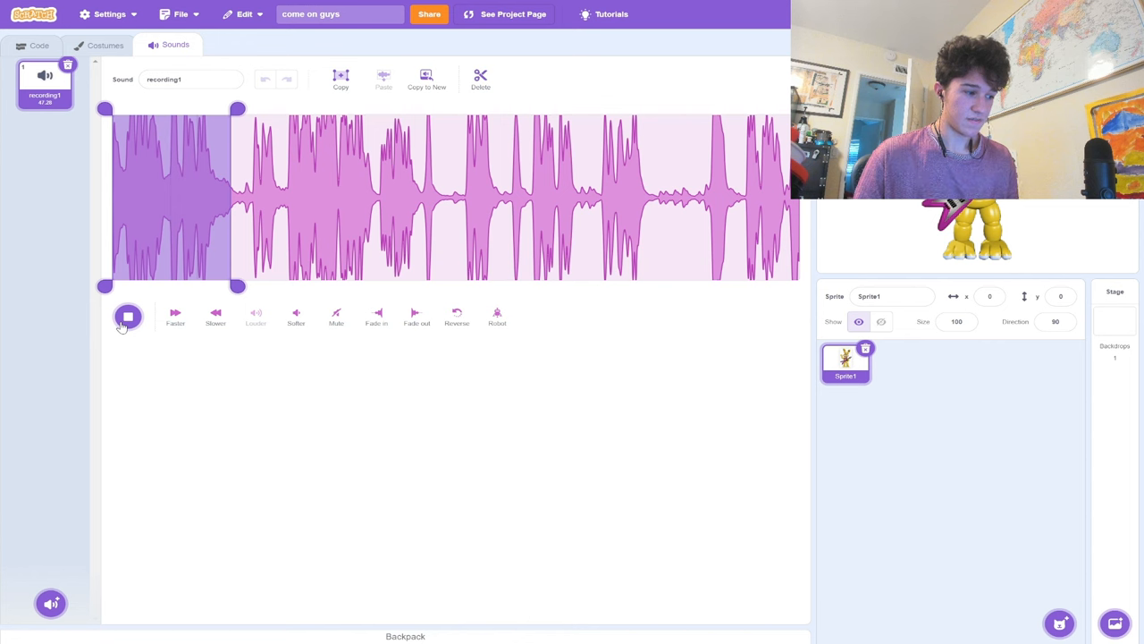
click(128, 316)
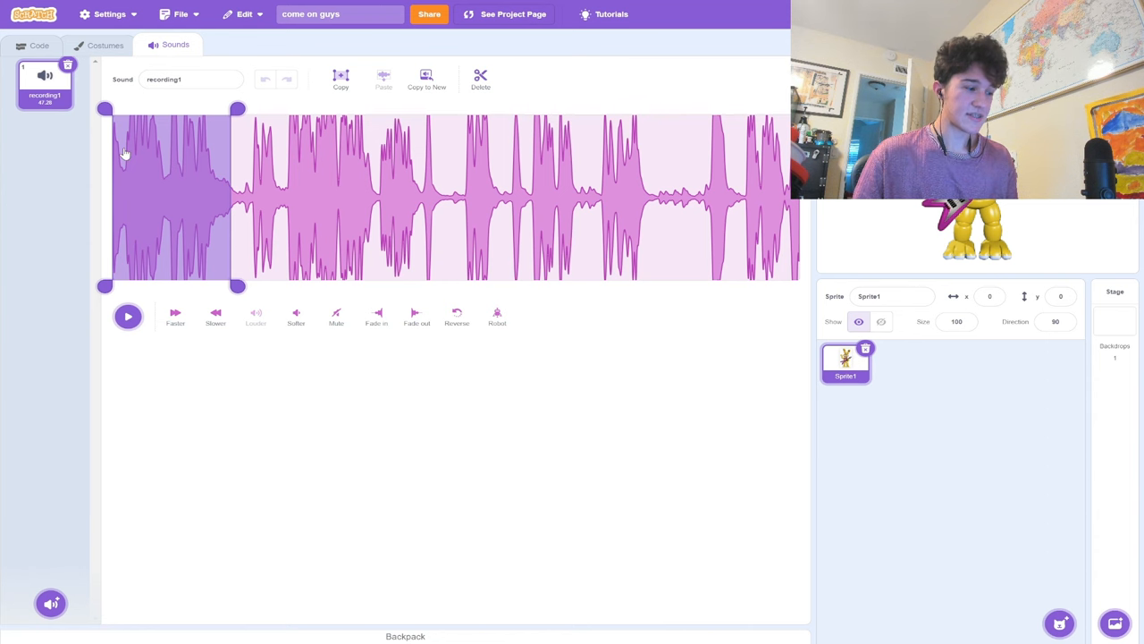
mouse_move(173, 155)
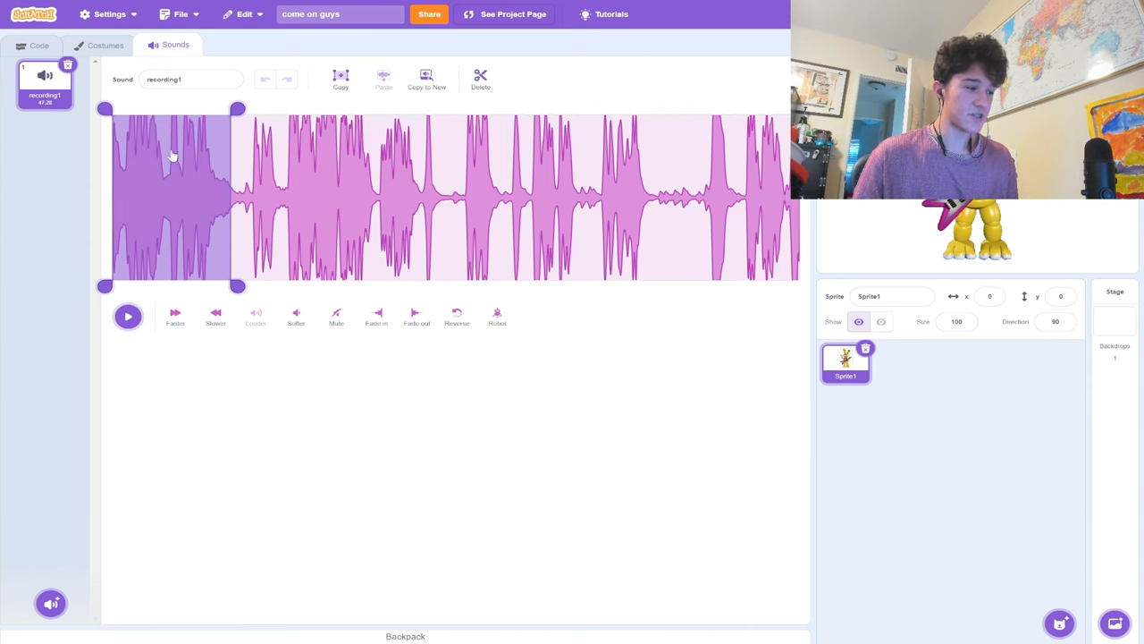
click(512, 15)
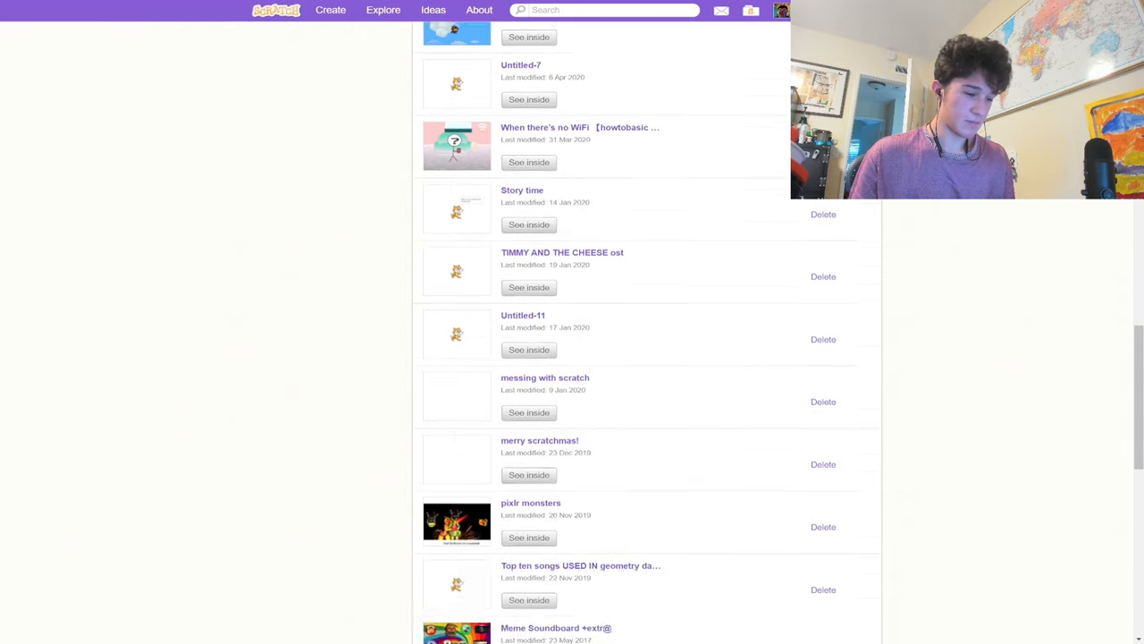
Scroll to THE SPELLING BEE and run it full screen.
scroll(down, 3)
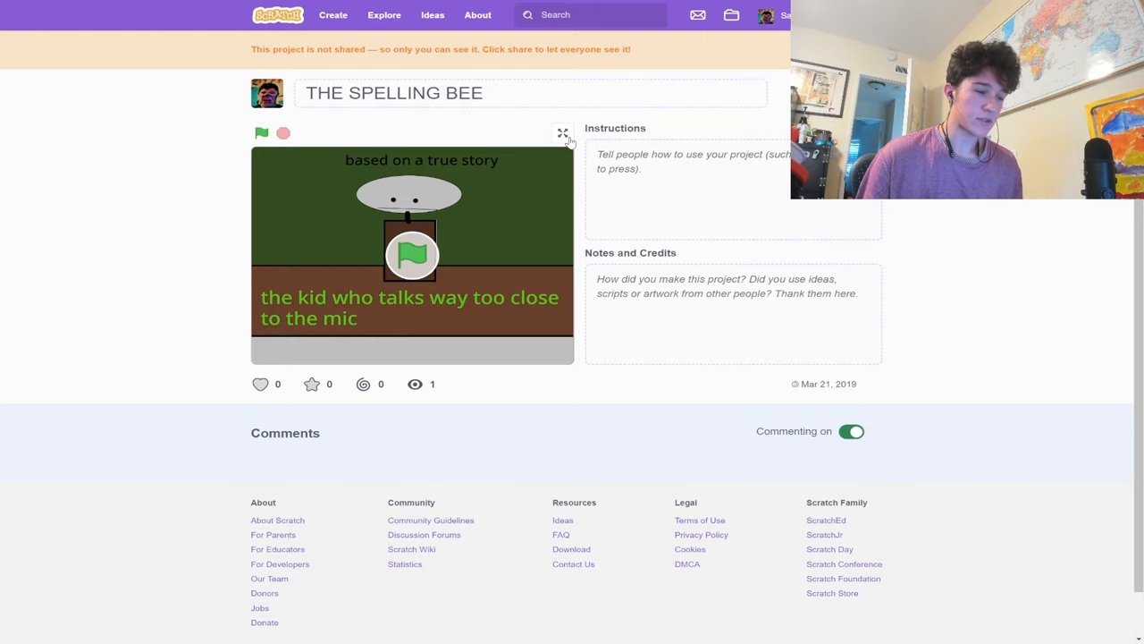
click(563, 131)
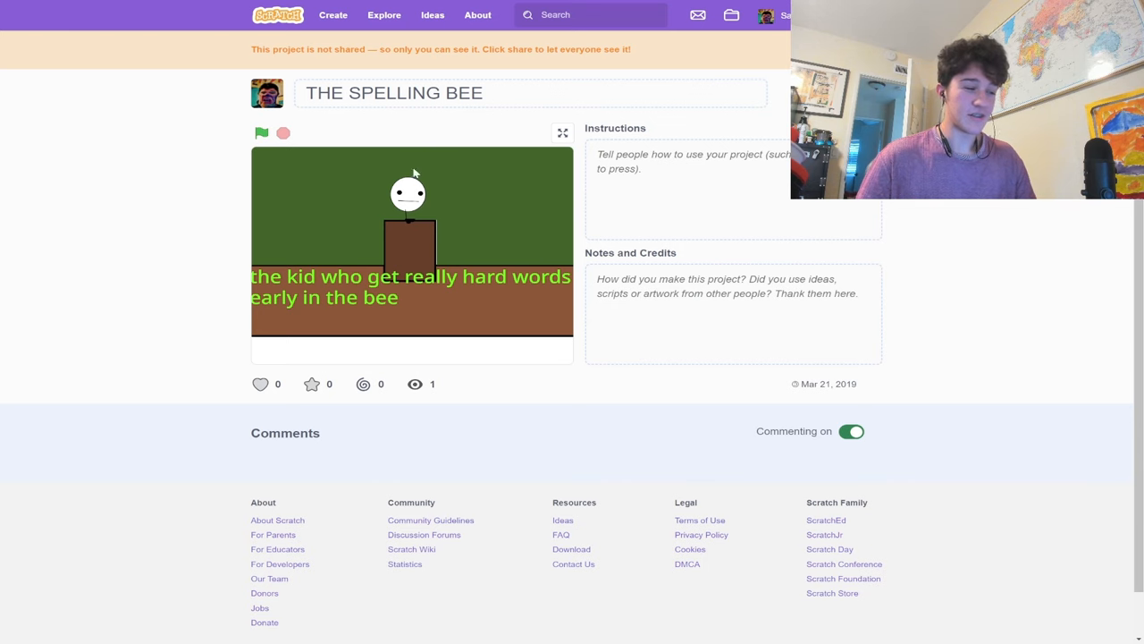
mouse_move(501, 164)
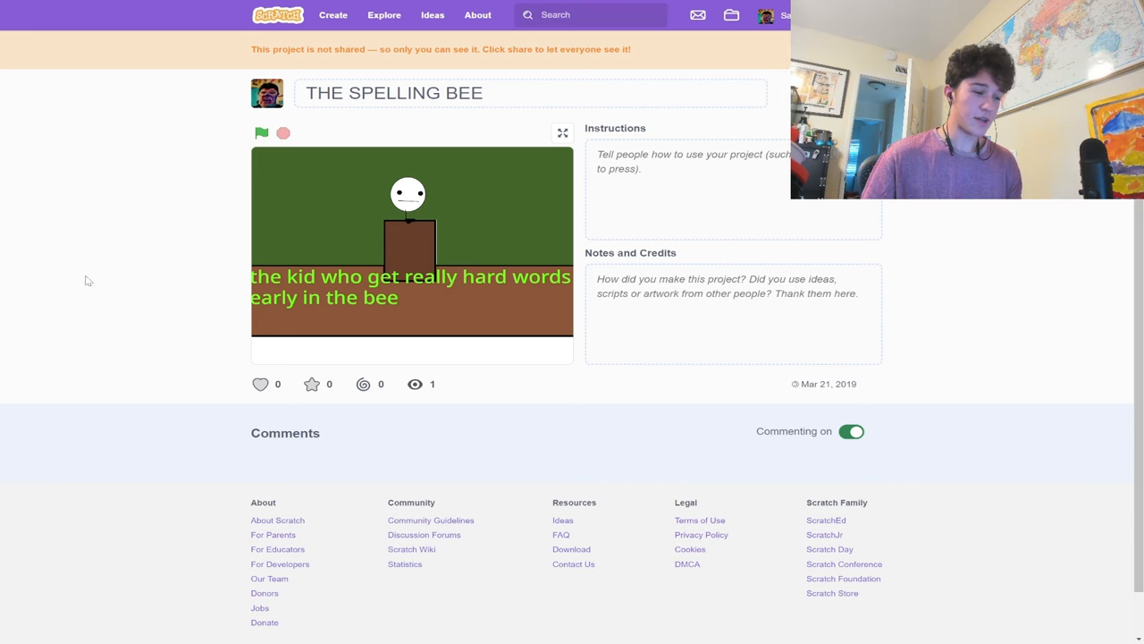
mouse_move(157, 235)
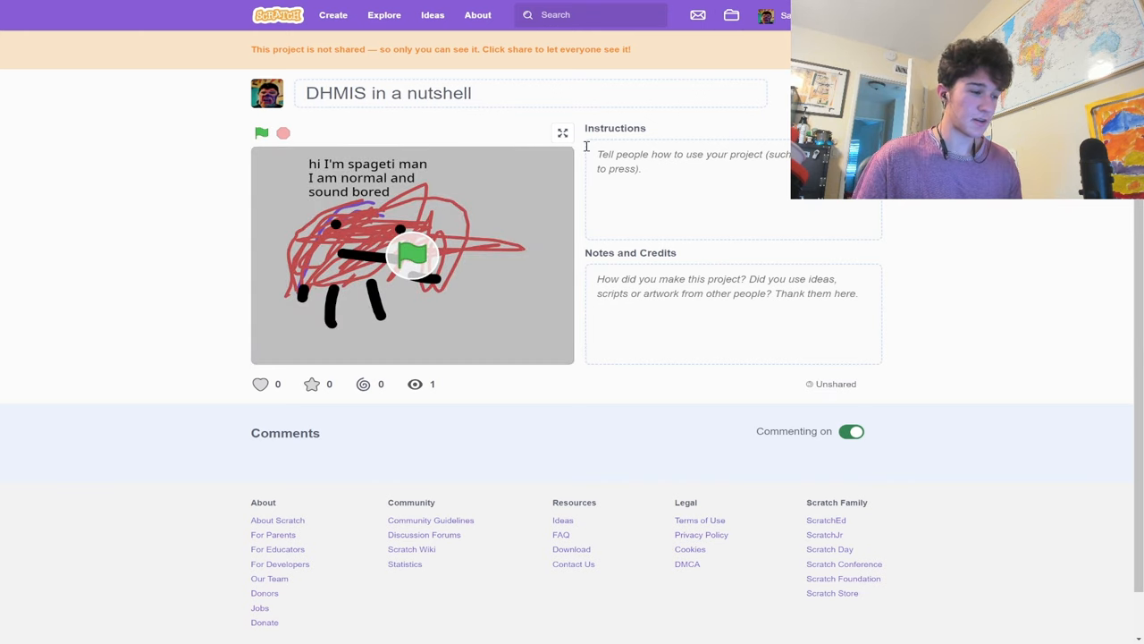
Run DHMIS in a nutshell full screen, restarting it from the green flag several times.
click(560, 132)
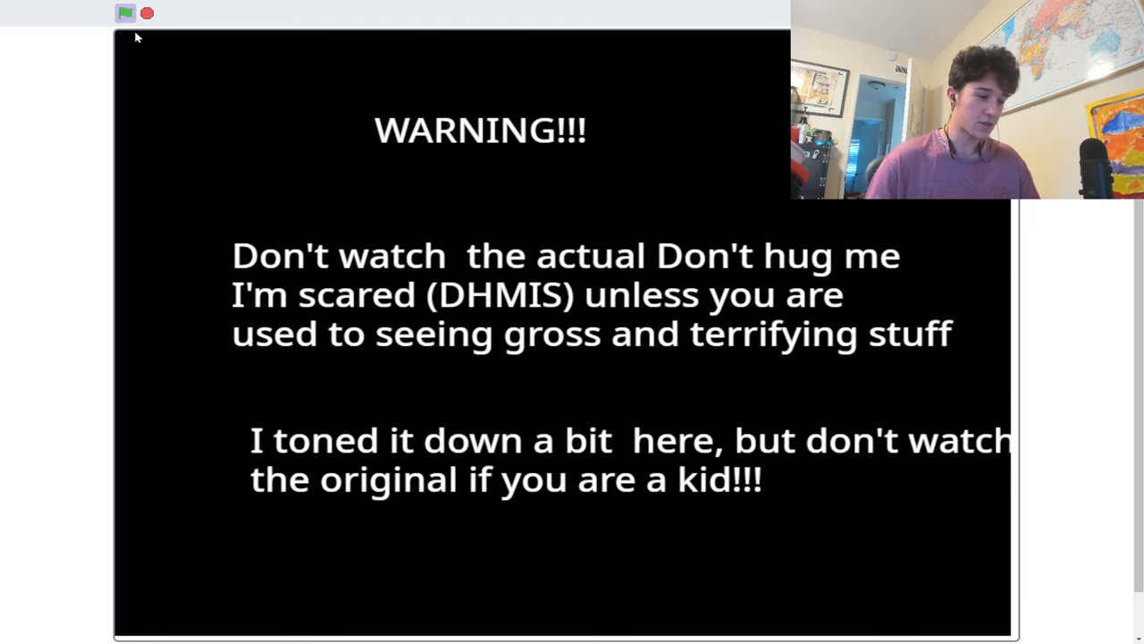
click(126, 12)
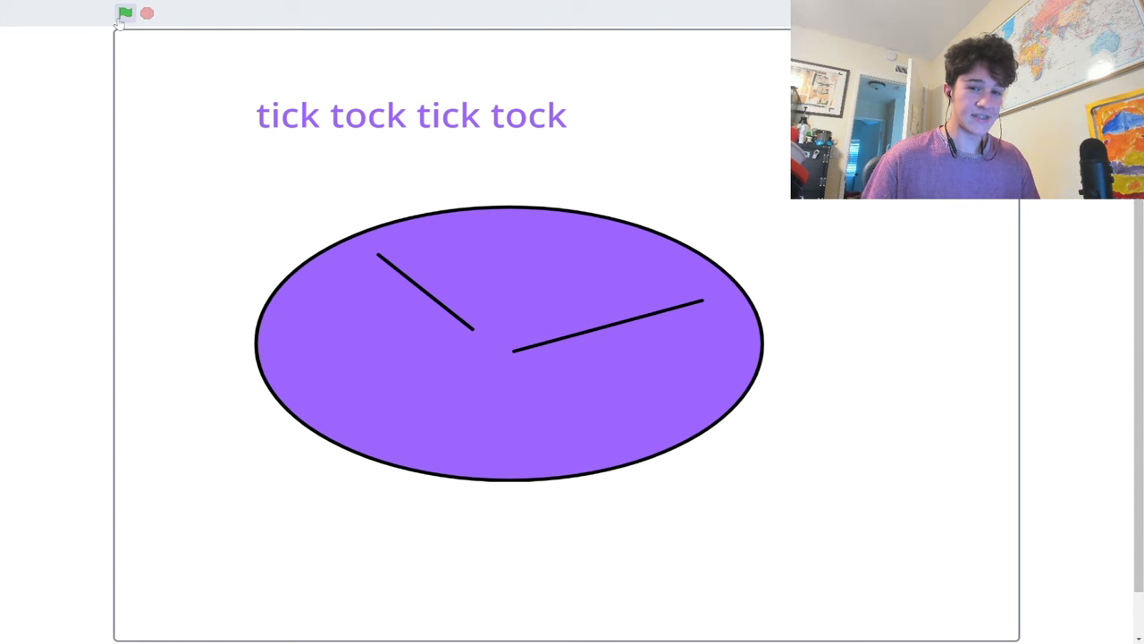
click(126, 13)
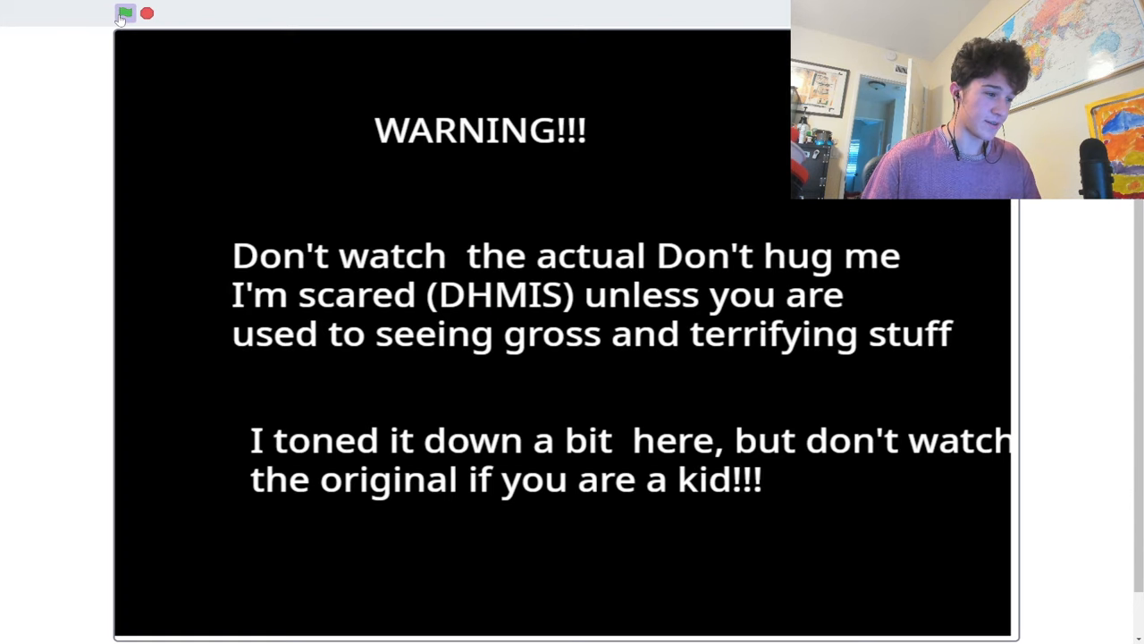
click(125, 13)
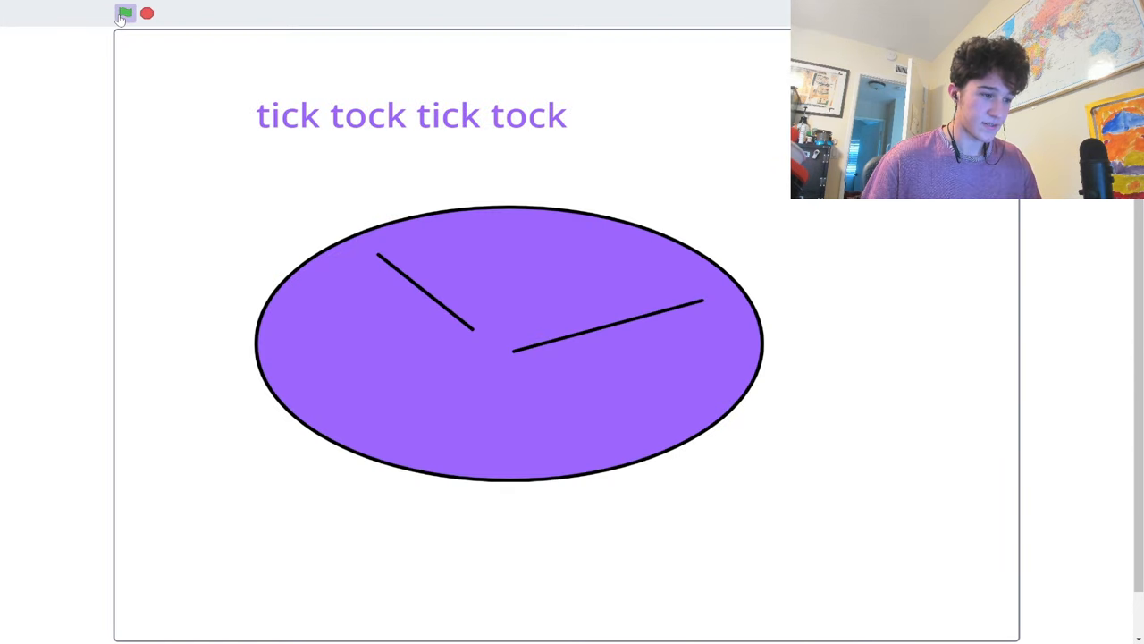
click(126, 14)
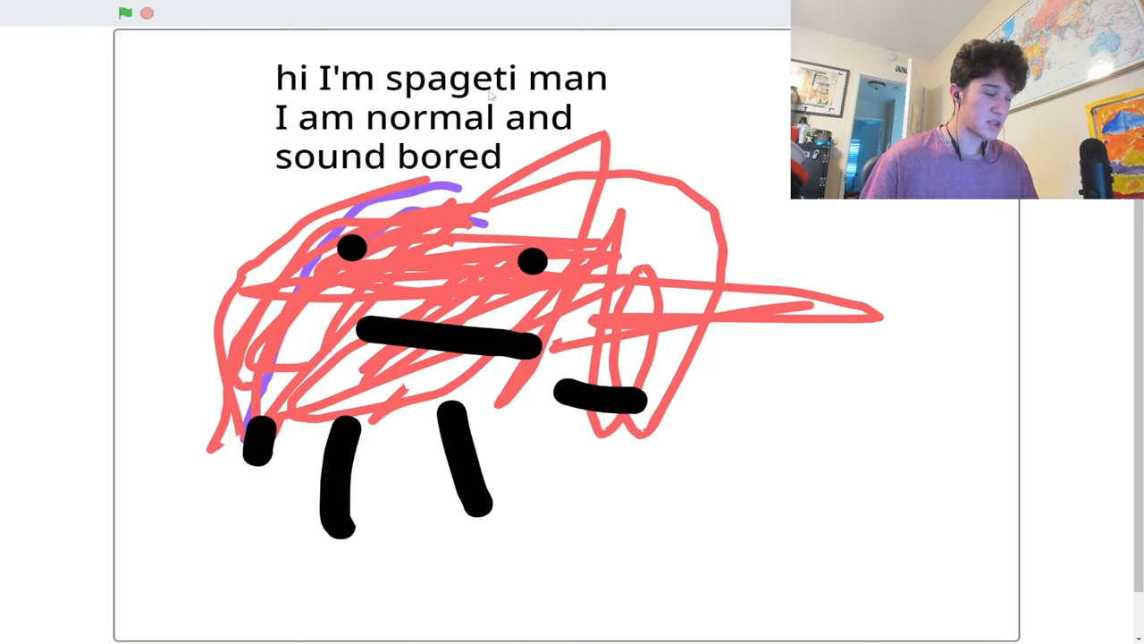
mouse_move(93, 369)
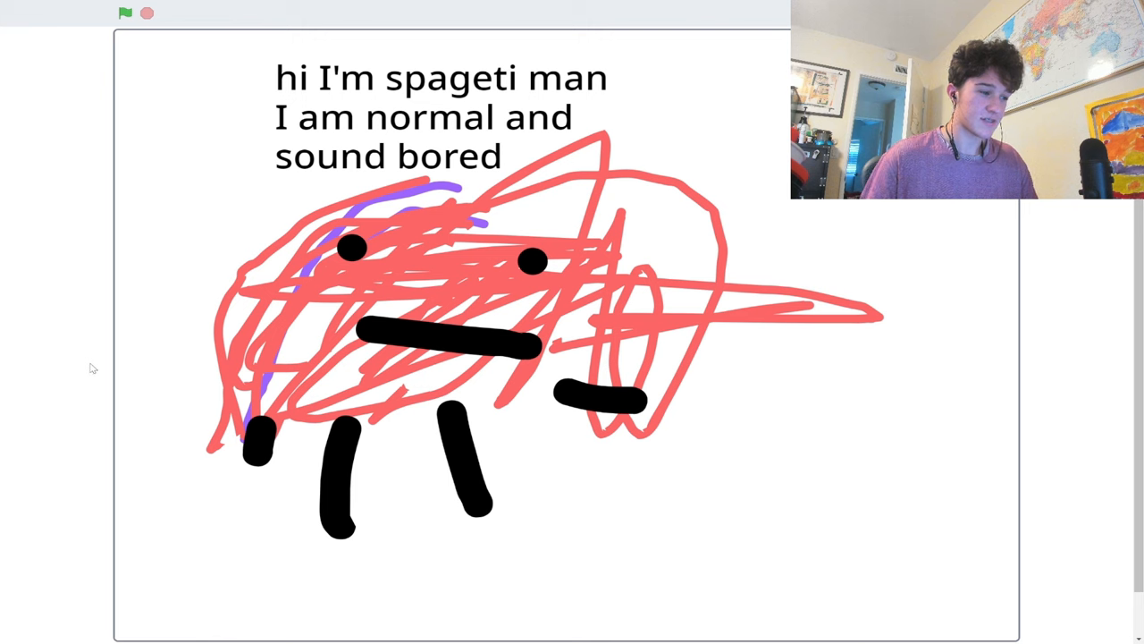
mouse_move(152, 364)
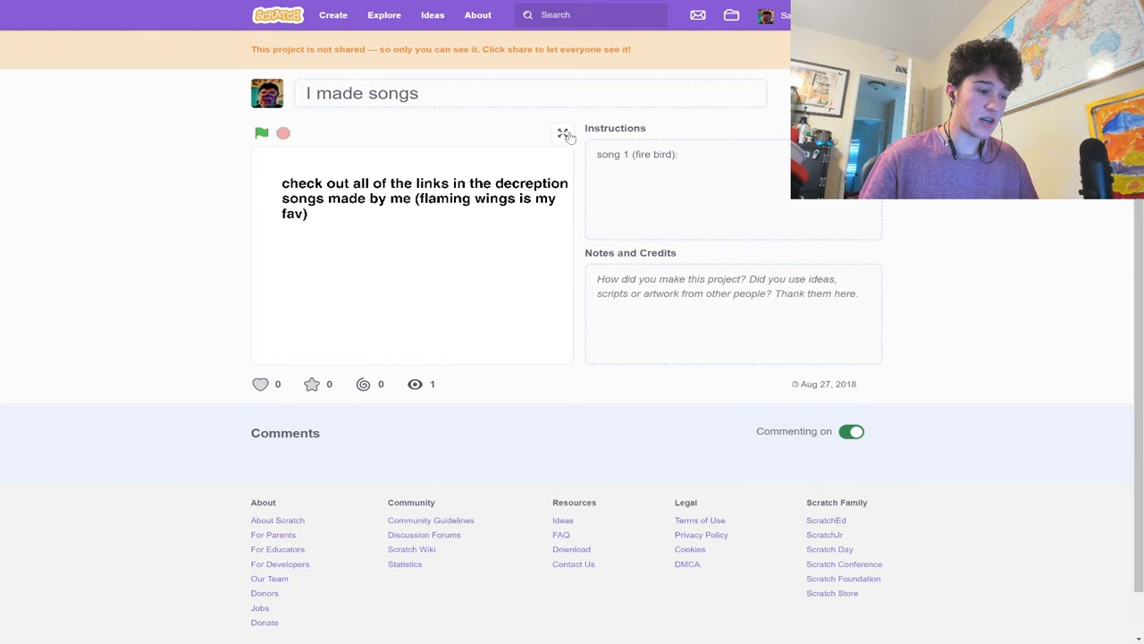
View the fortnite characters project's costumes in the editor, then move on to the next projects.
click(563, 132)
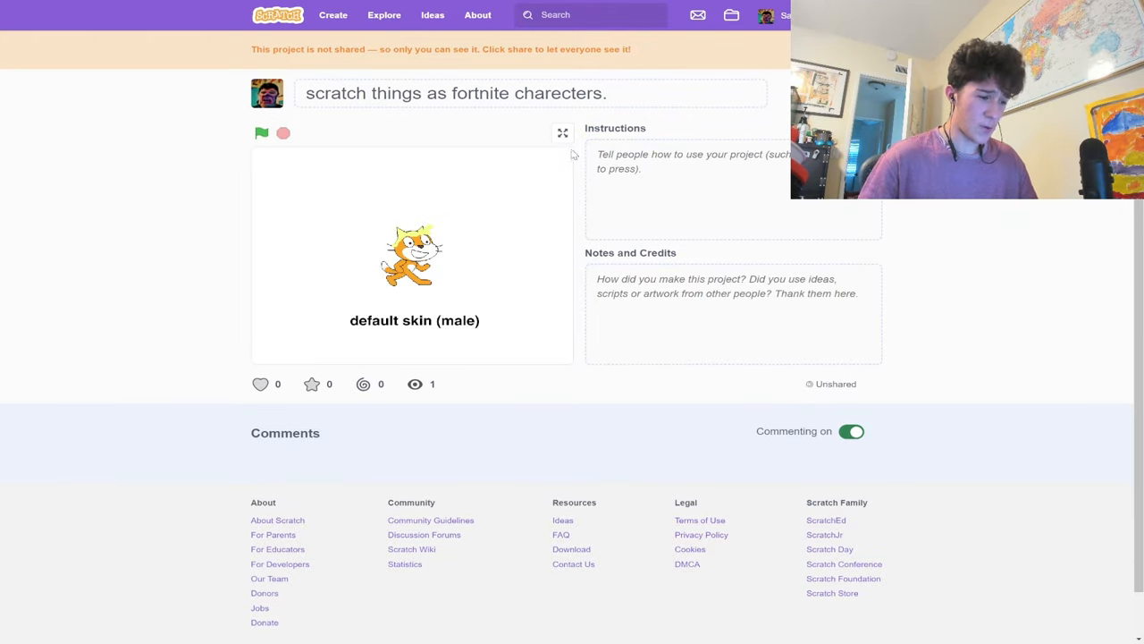
click(563, 132)
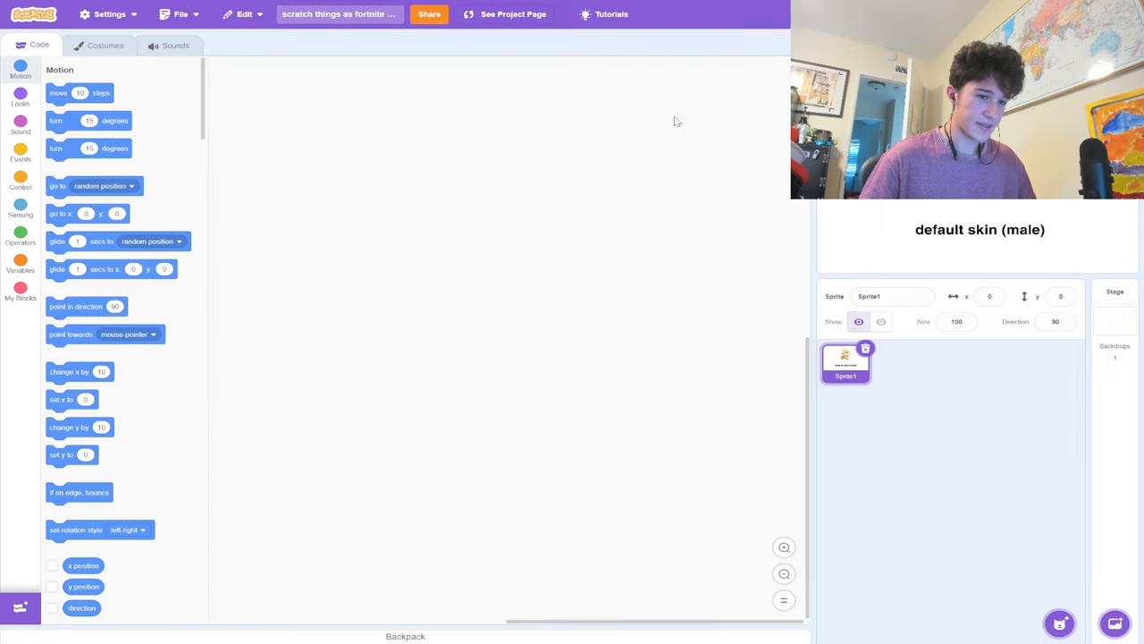
click(105, 45)
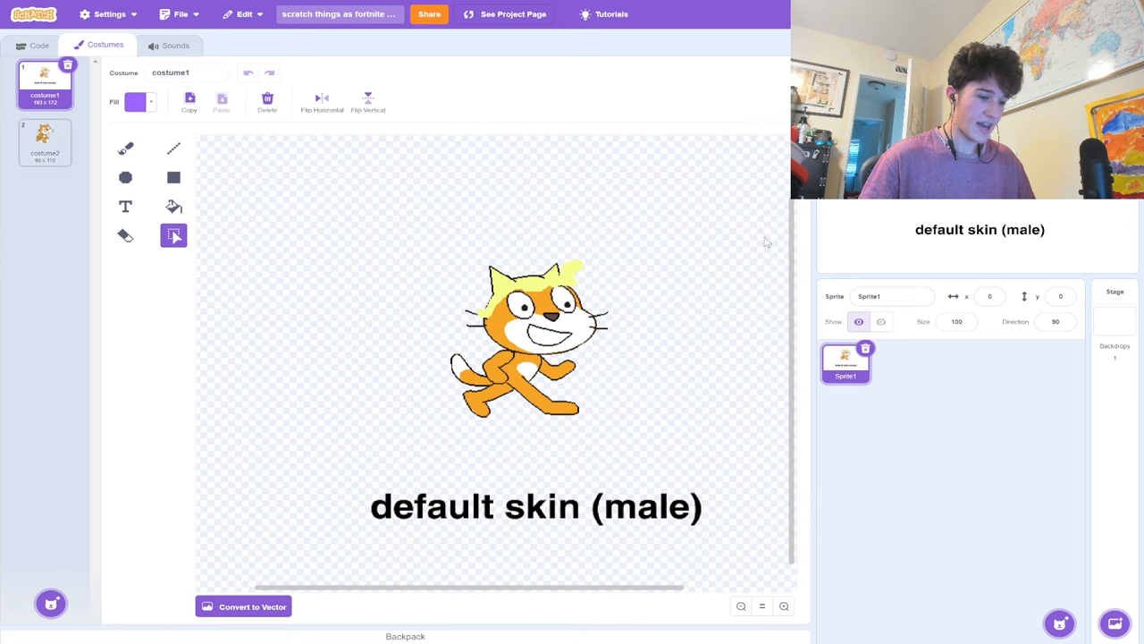
click(513, 15)
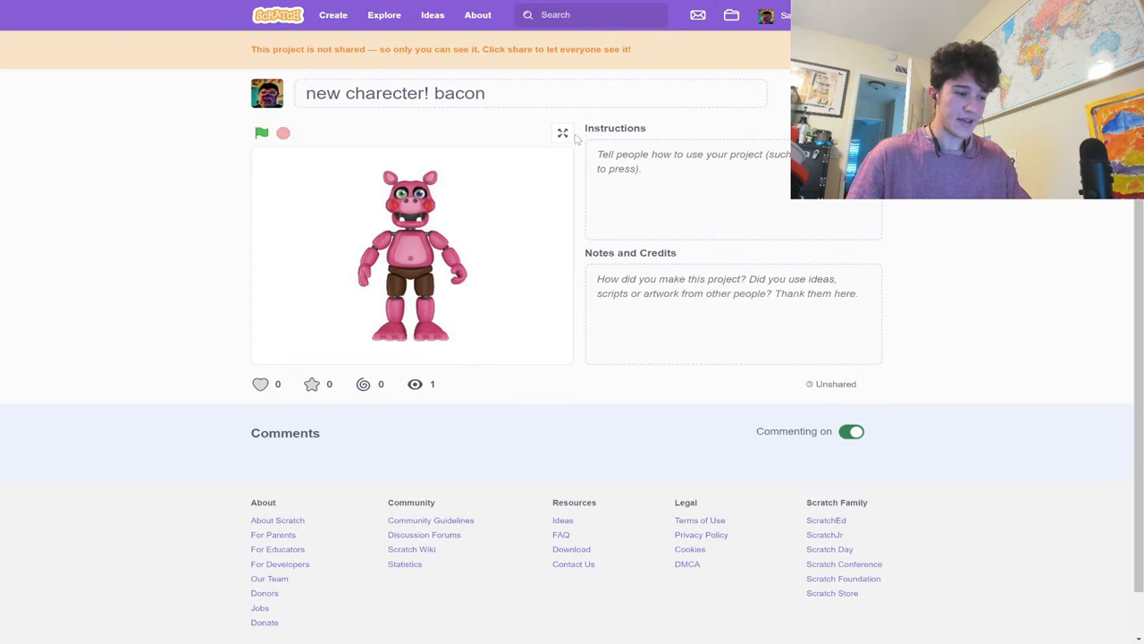
click(563, 133)
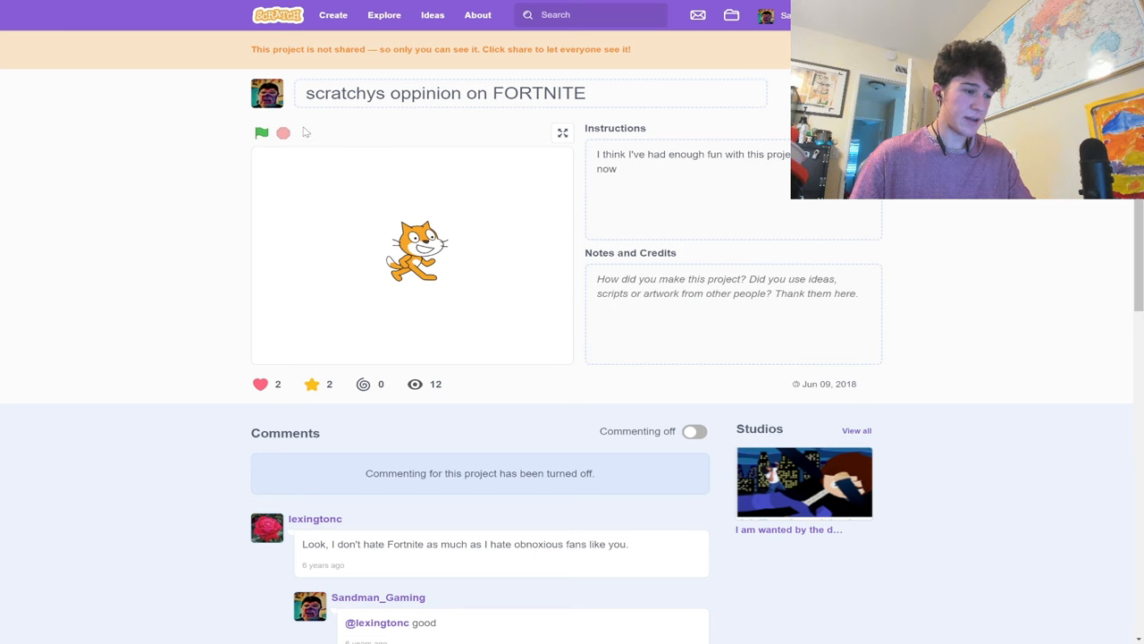
scroll(down, 3)
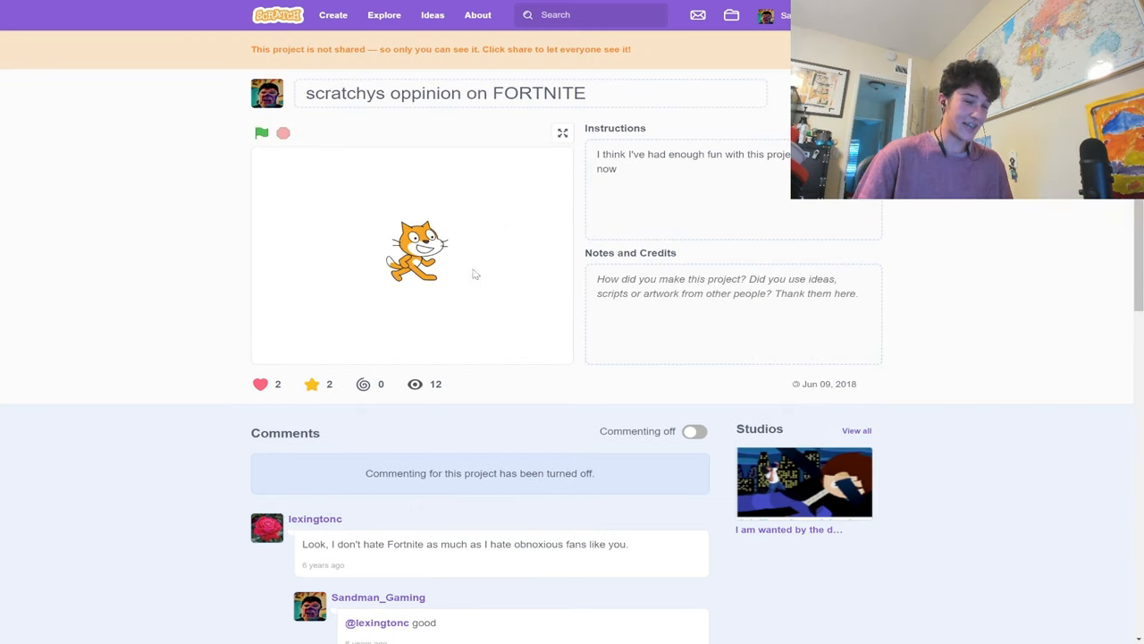
scroll(down, 3)
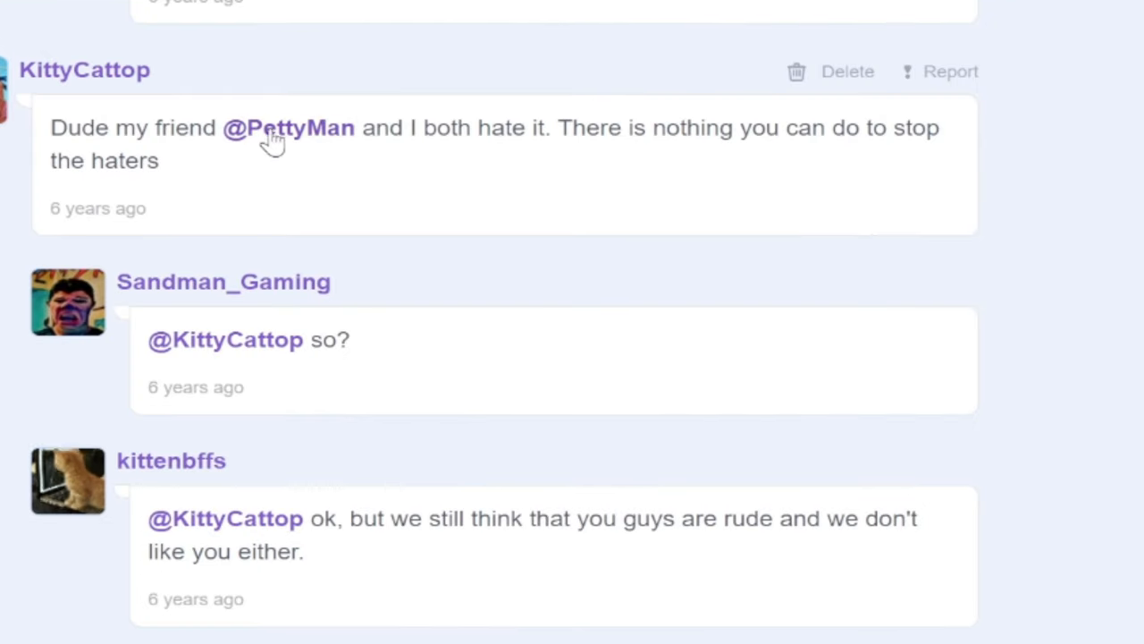
mouse_move(572, 134)
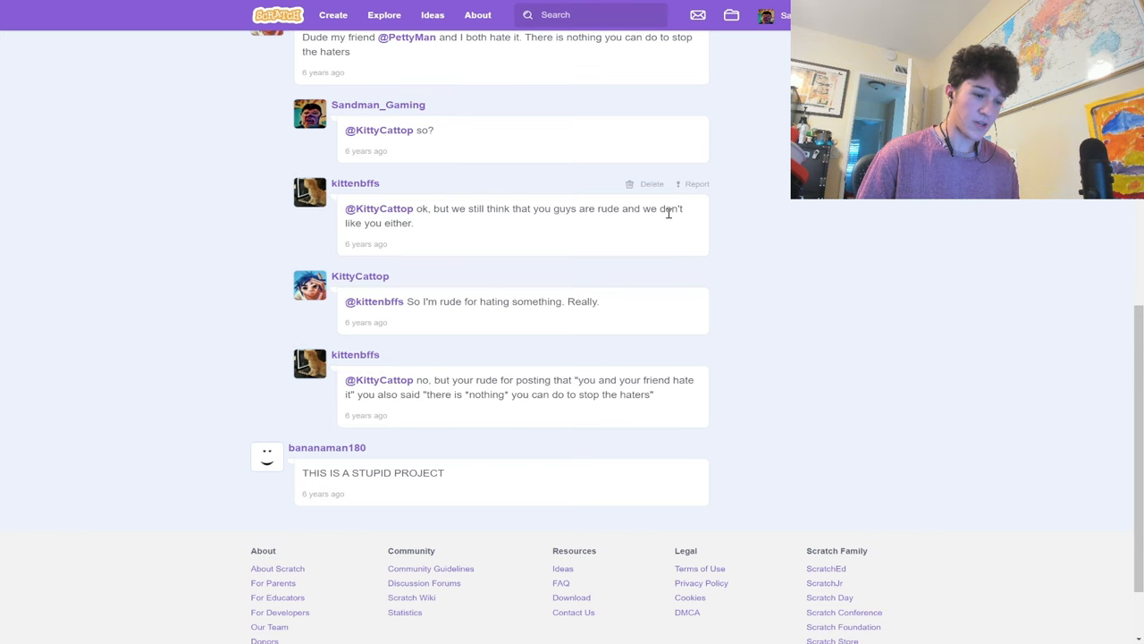
mouse_move(445, 212)
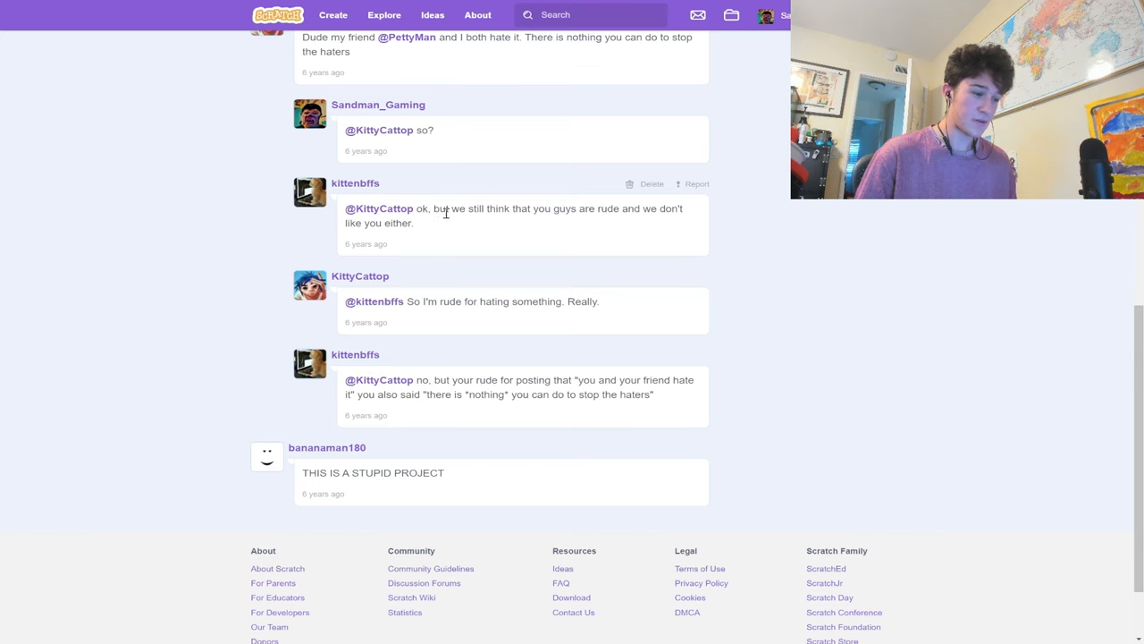
scroll(up, 3)
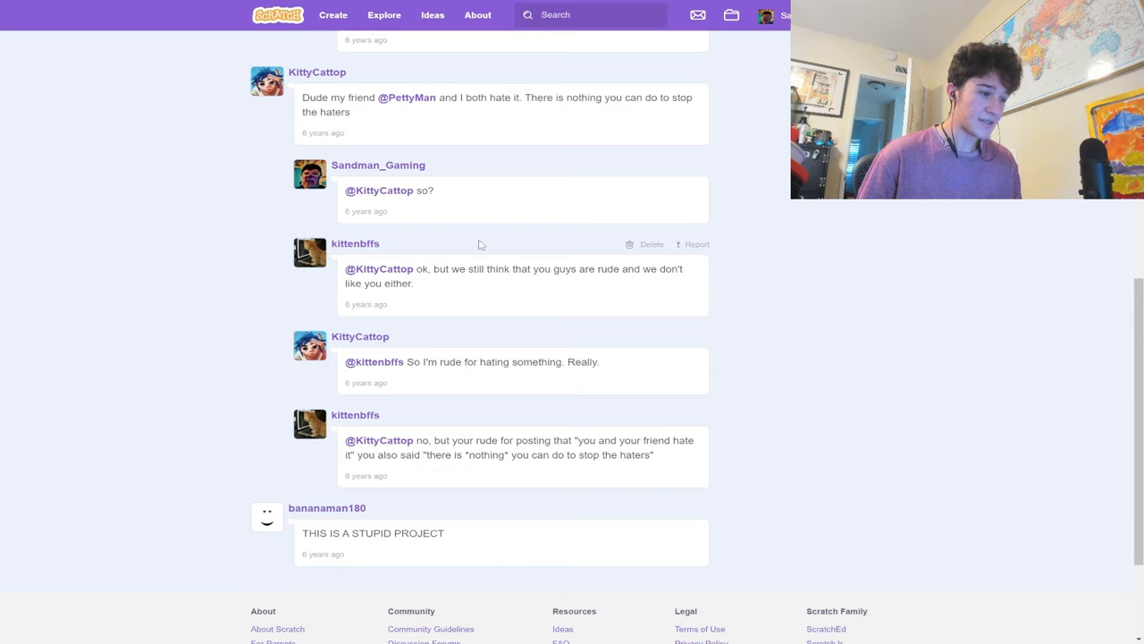
scroll(down, 3)
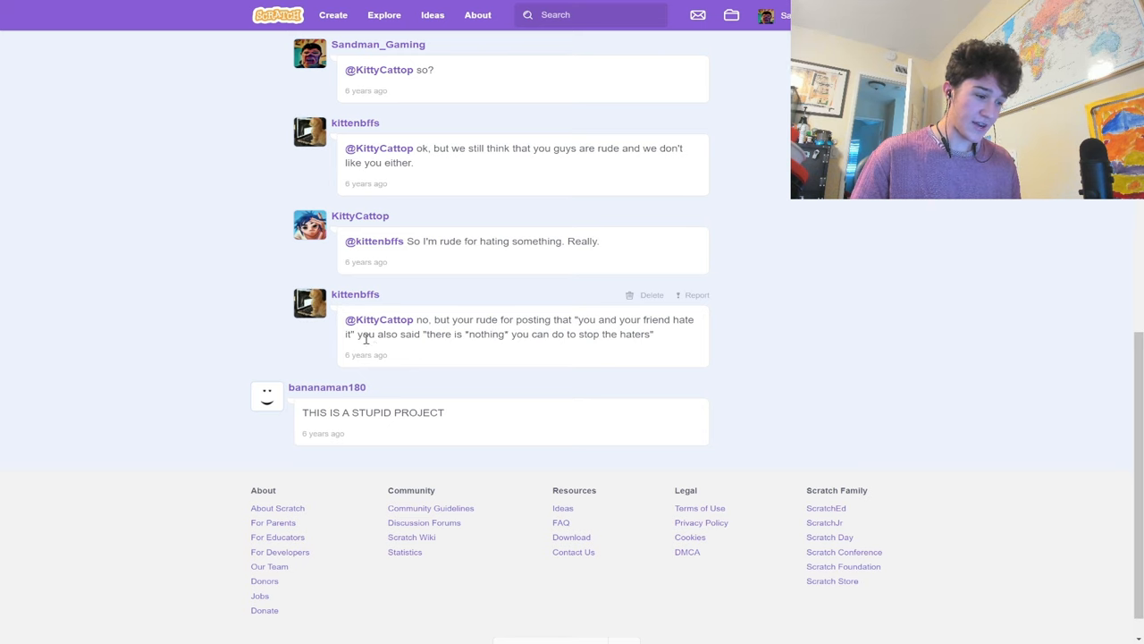
mouse_move(664, 356)
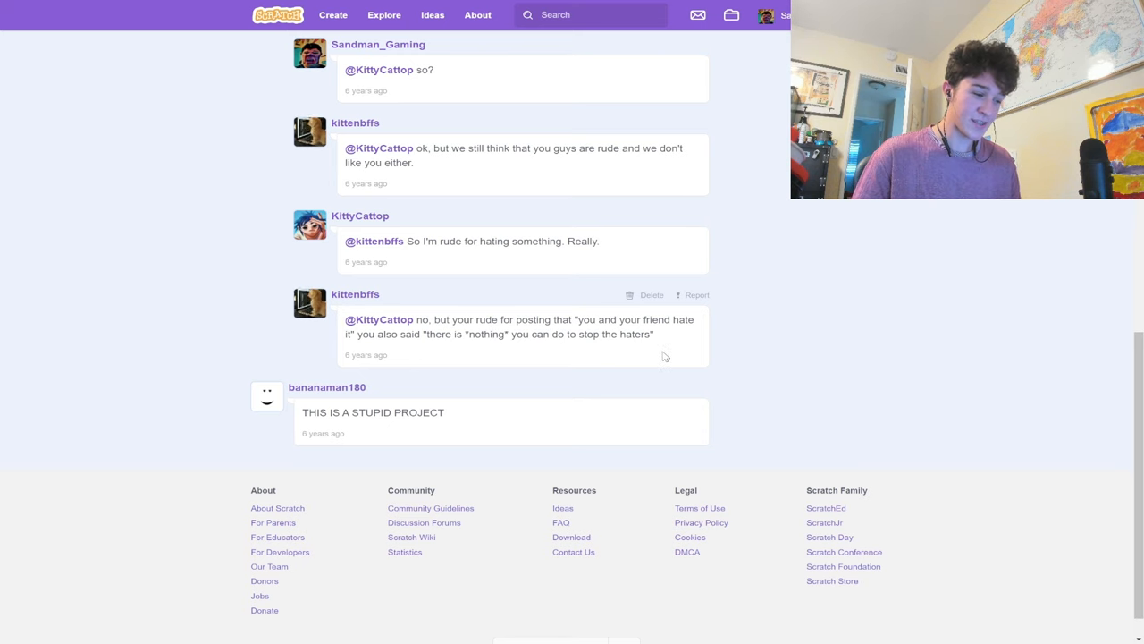
scroll(down, 3)
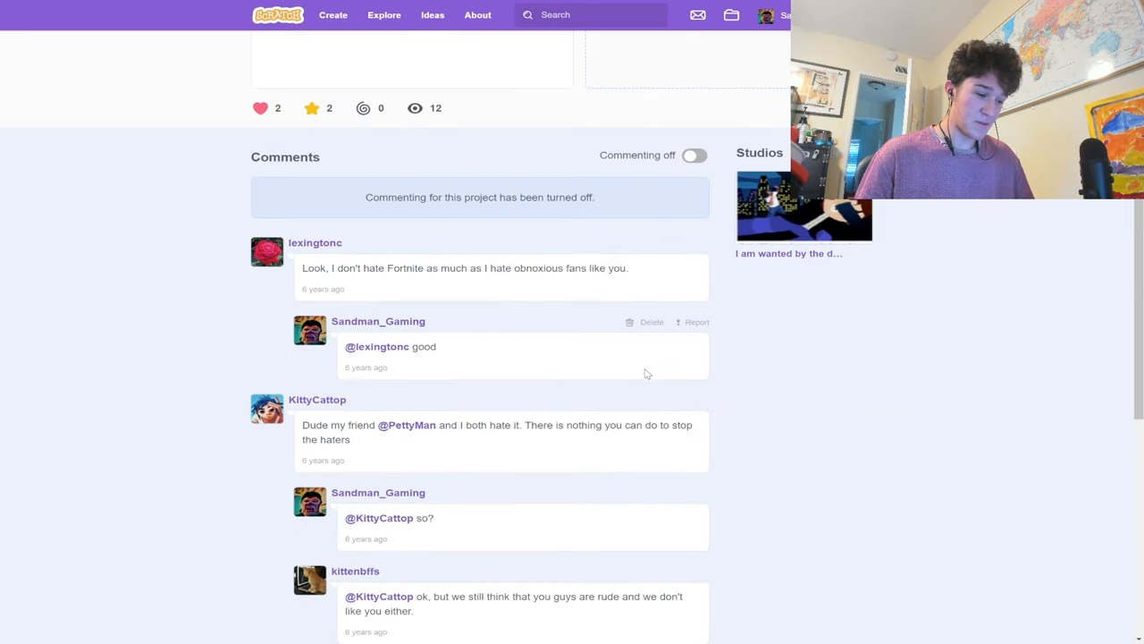
scroll(up, 3)
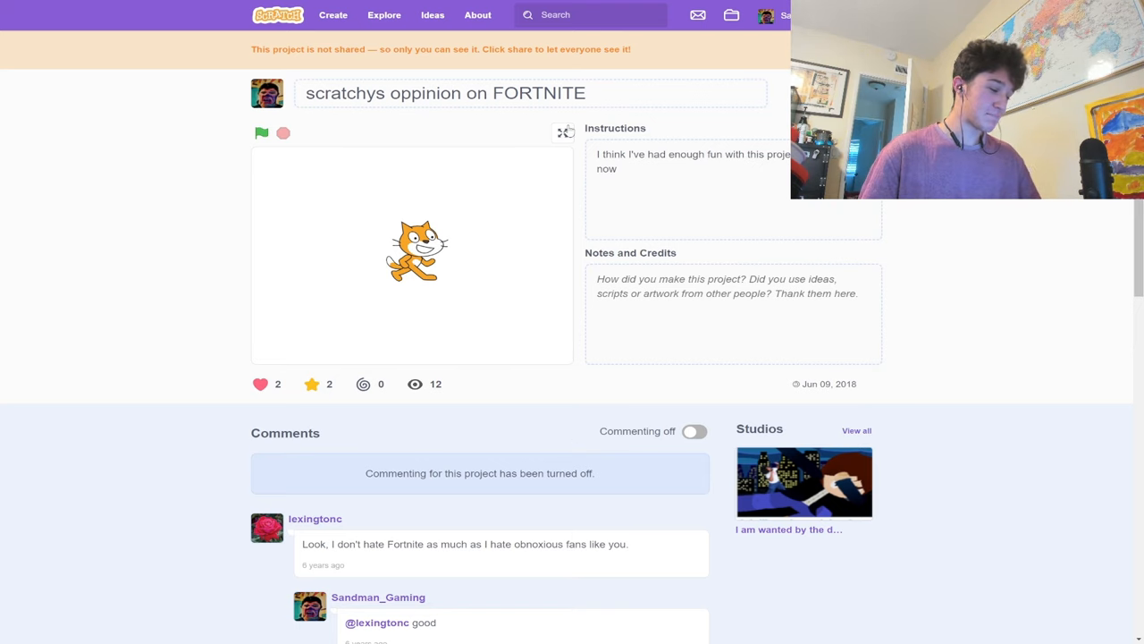
Run scratchys oppinion on FORTNITE full screen through to its MLG meme collage.
click(565, 132)
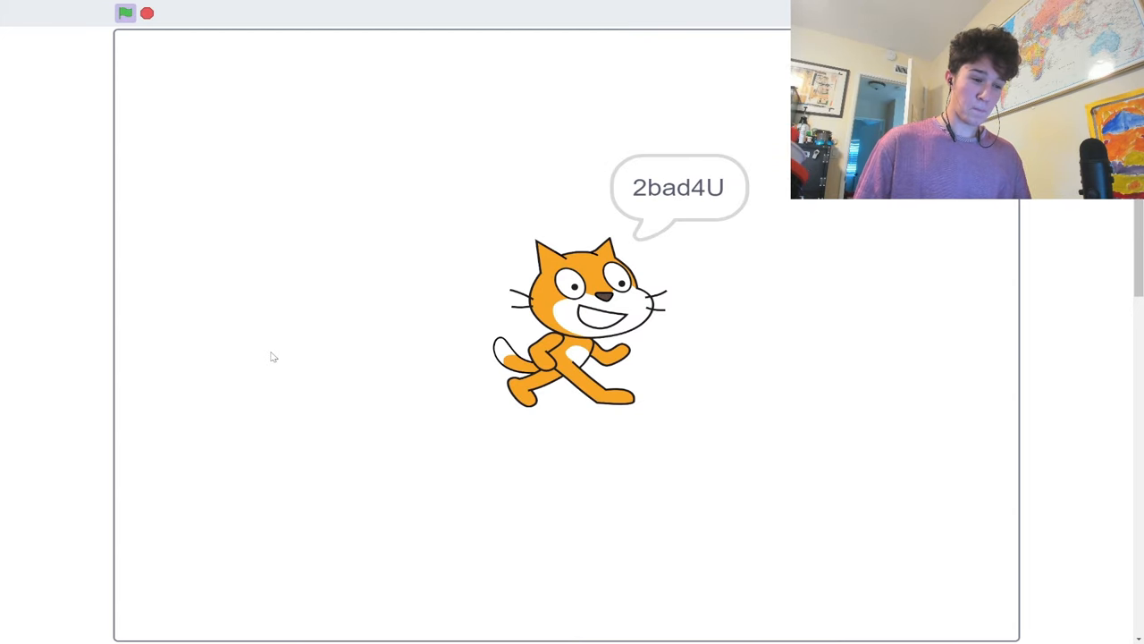
click(125, 13)
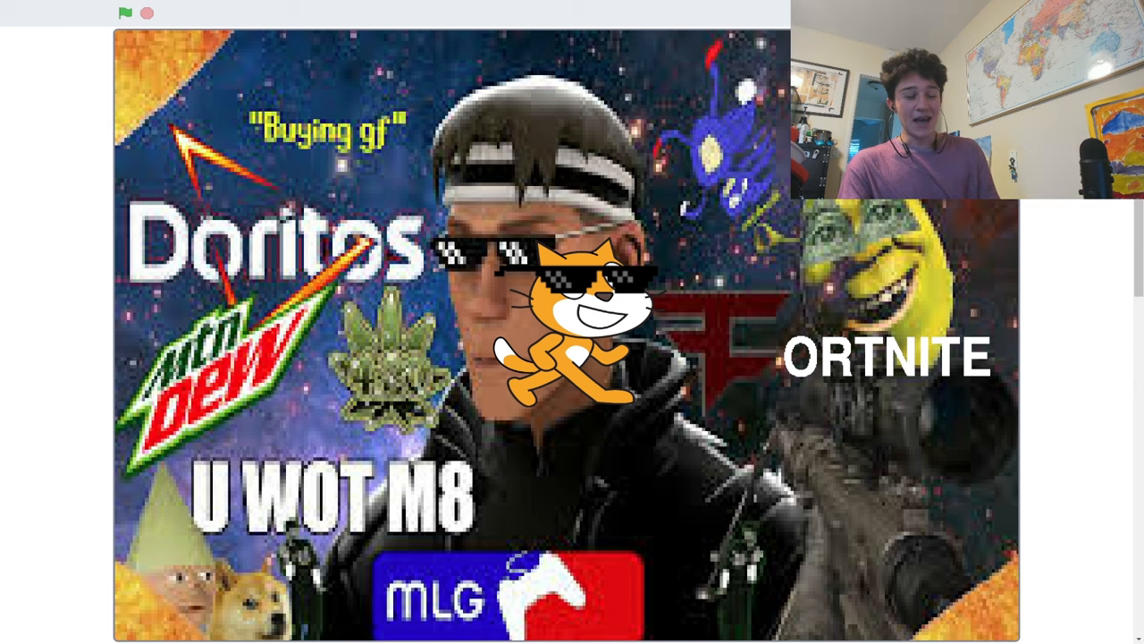
scroll(down, 3)
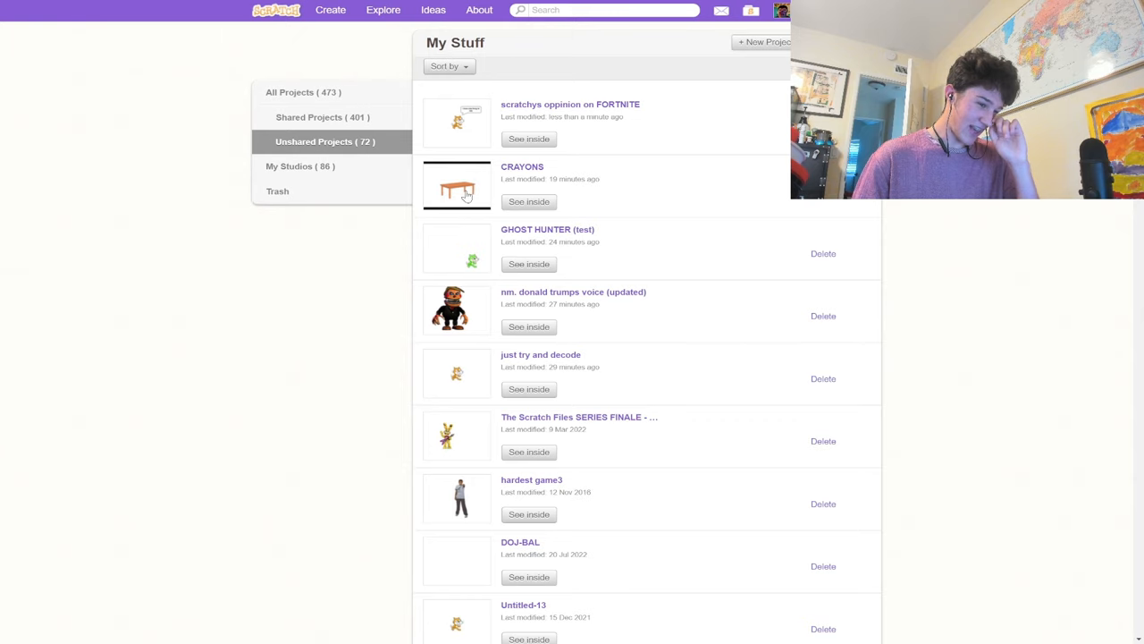
Scroll the My Stuff list down to older projects like pixlr monsters.
scroll(down, 3)
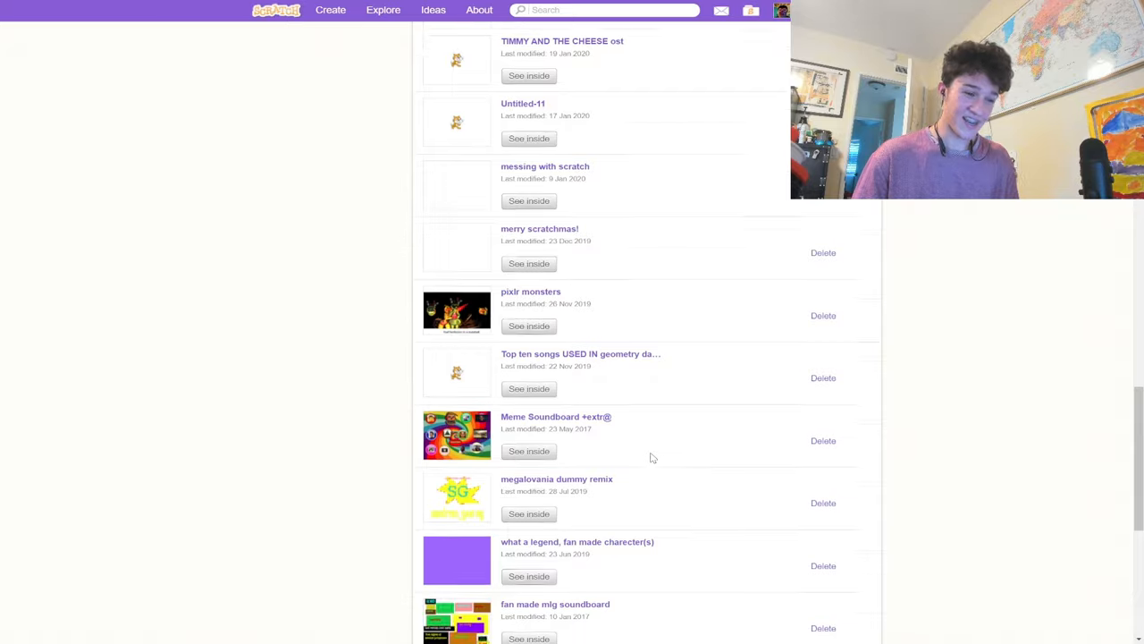